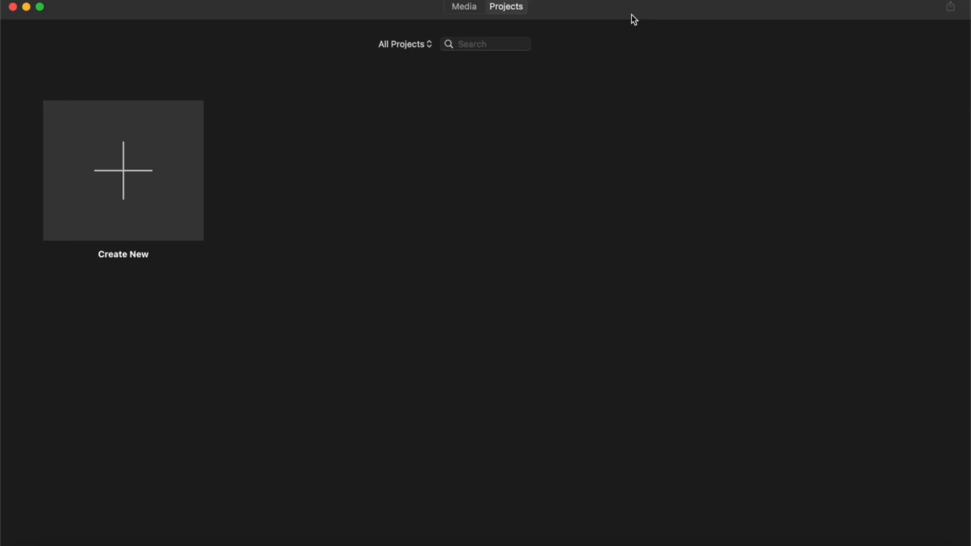
pyautogui.moveTo(149, 179)
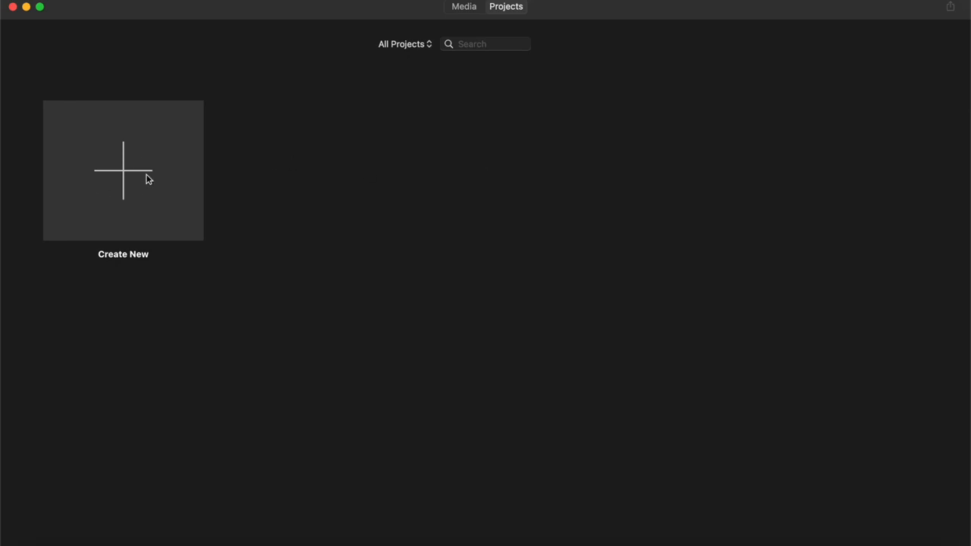
# Create a new empty Movie project (My Movie 3) from the Projects browser
pyautogui.click(123, 170)
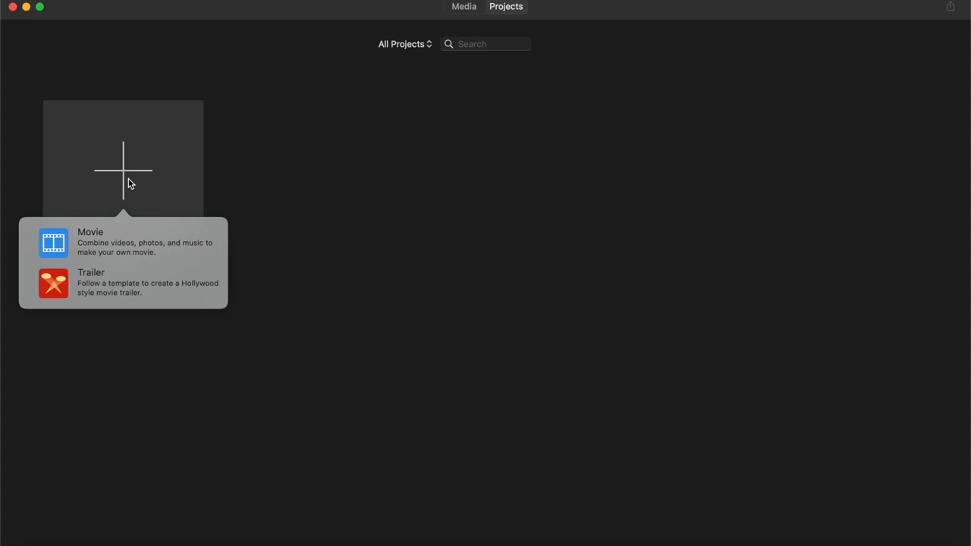
pyautogui.moveTo(103, 242)
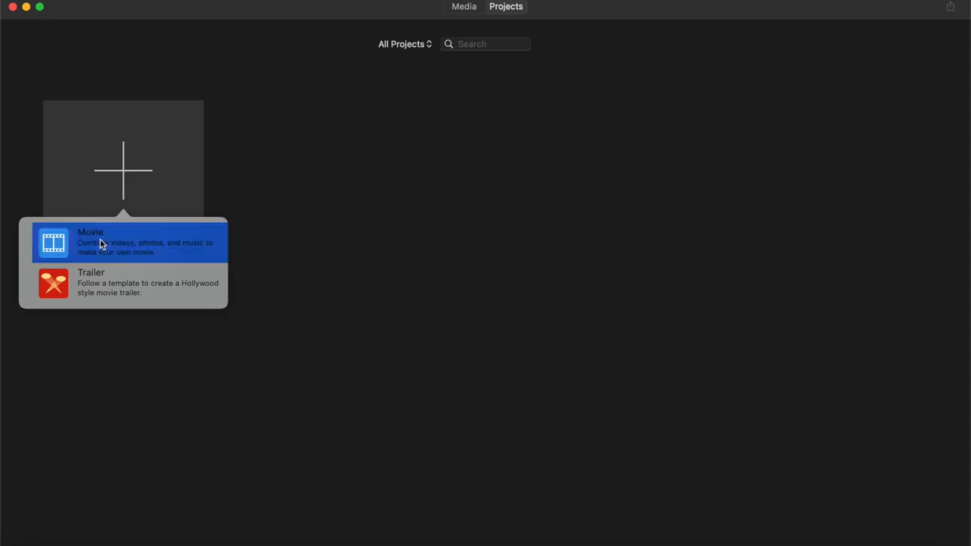
pyautogui.click(113, 243)
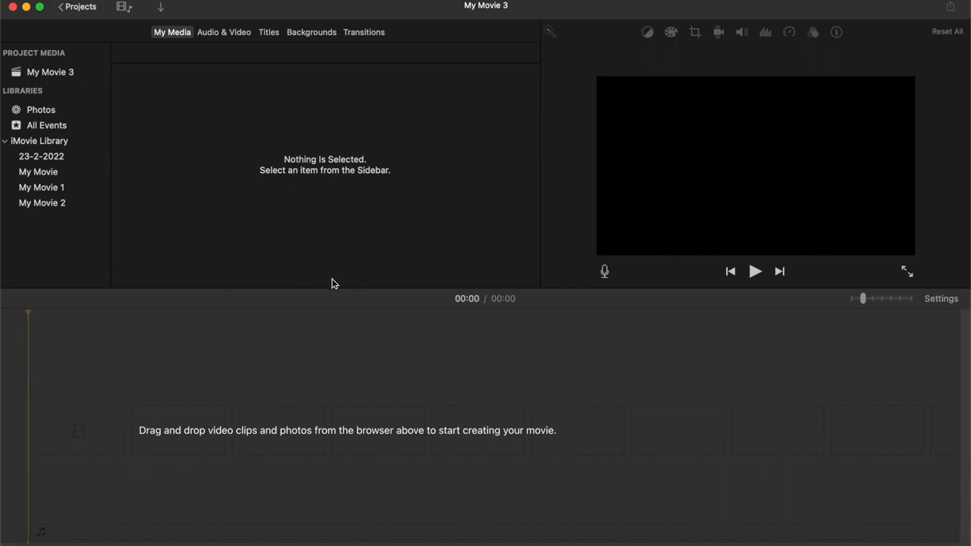
pyautogui.moveTo(106, 247)
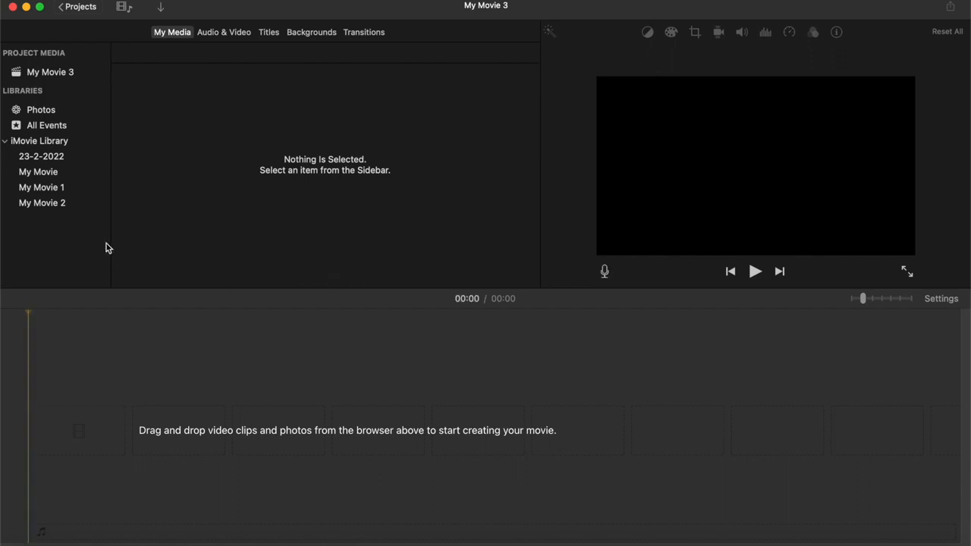
pyautogui.moveTo(33, 60)
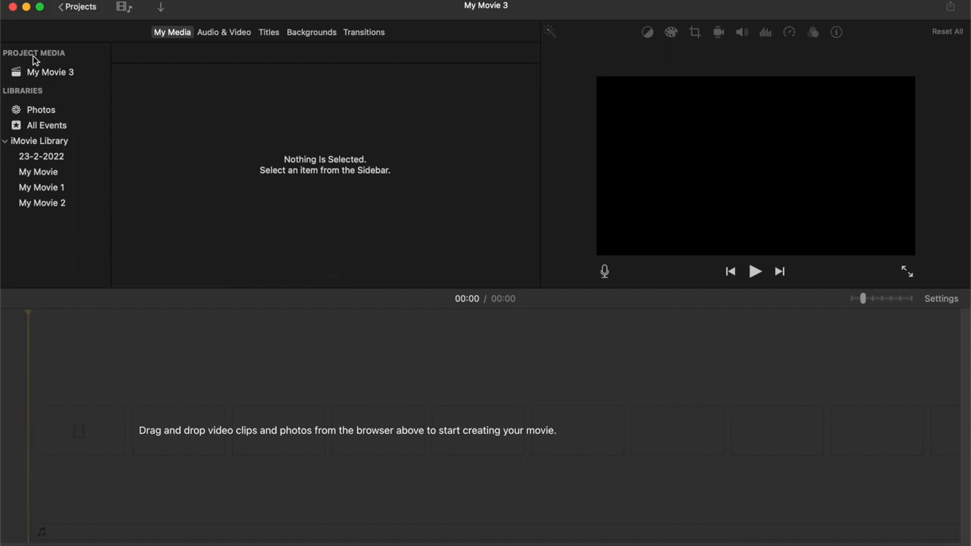
pyautogui.moveTo(15, 69)
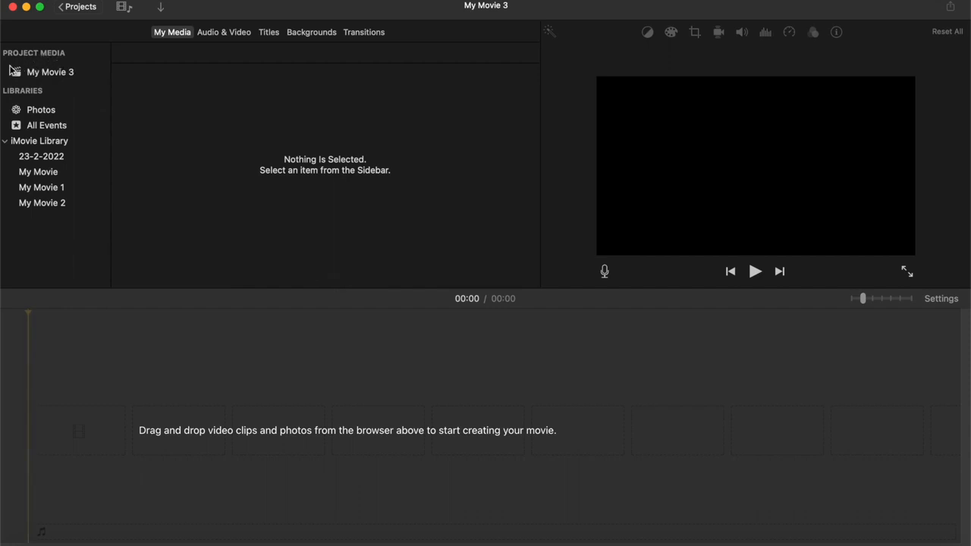
pyautogui.moveTo(49, 100)
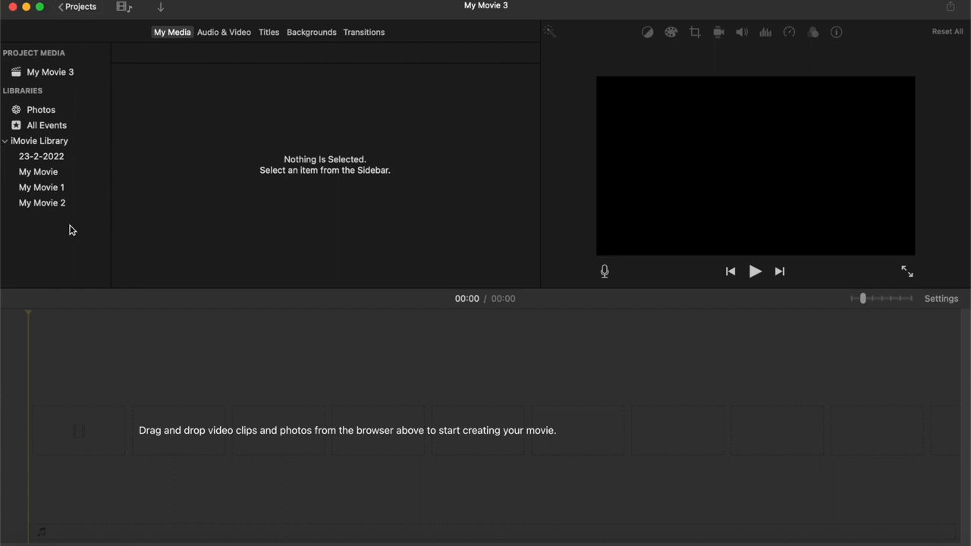
pyautogui.moveTo(33, 103)
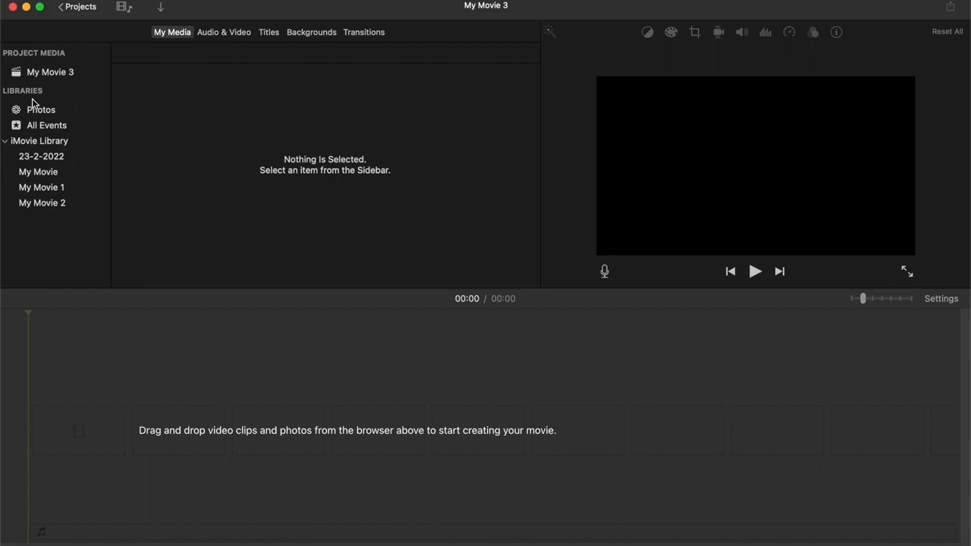
pyautogui.moveTo(69, 225)
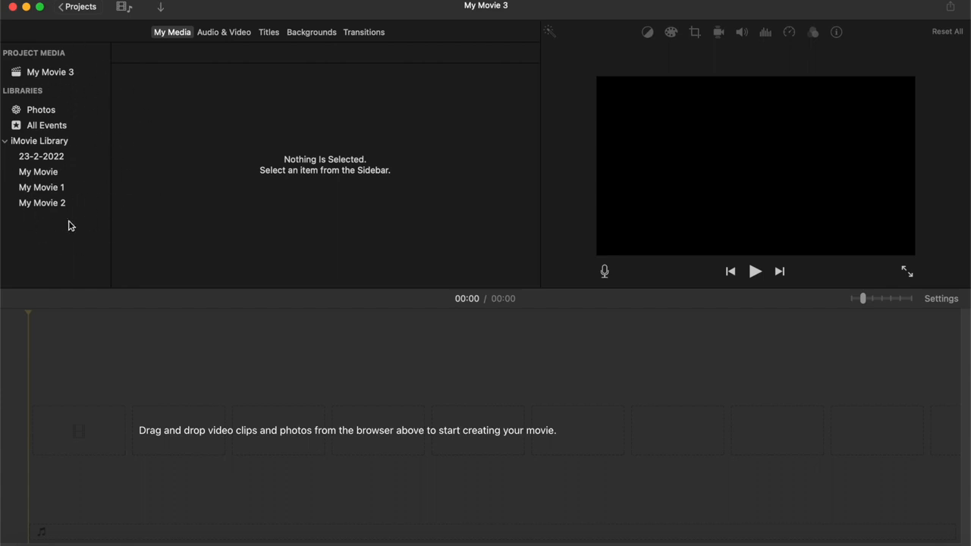
pyautogui.moveTo(88, 155)
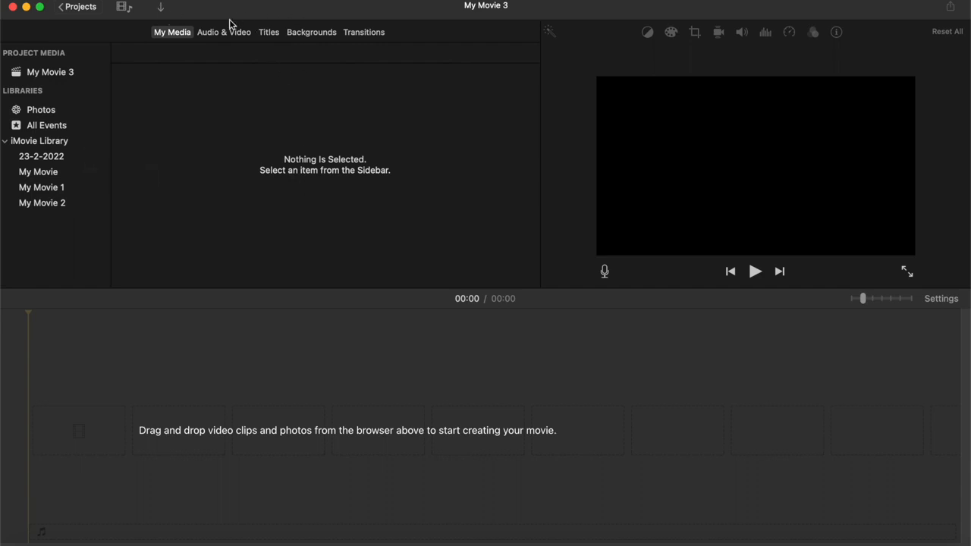
pyautogui.click(223, 32)
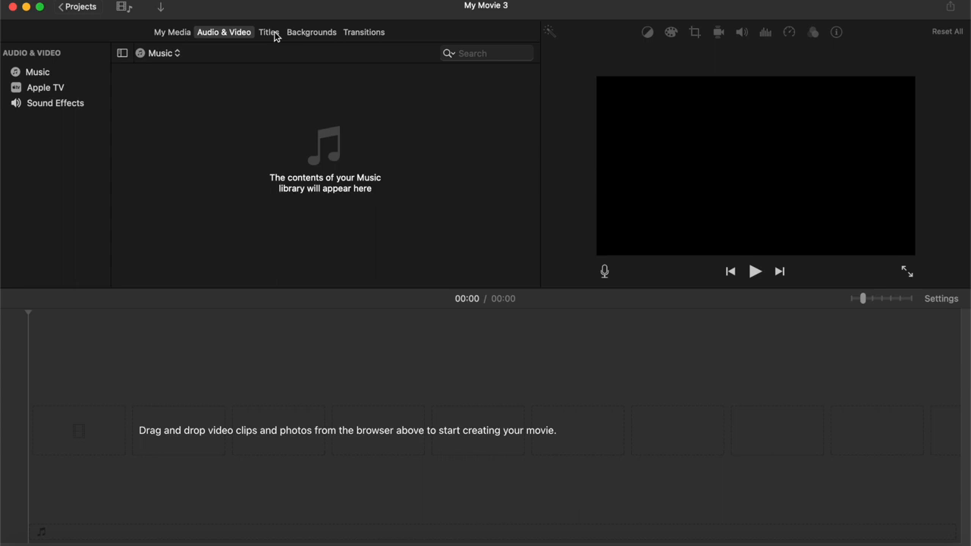
pyautogui.click(268, 32)
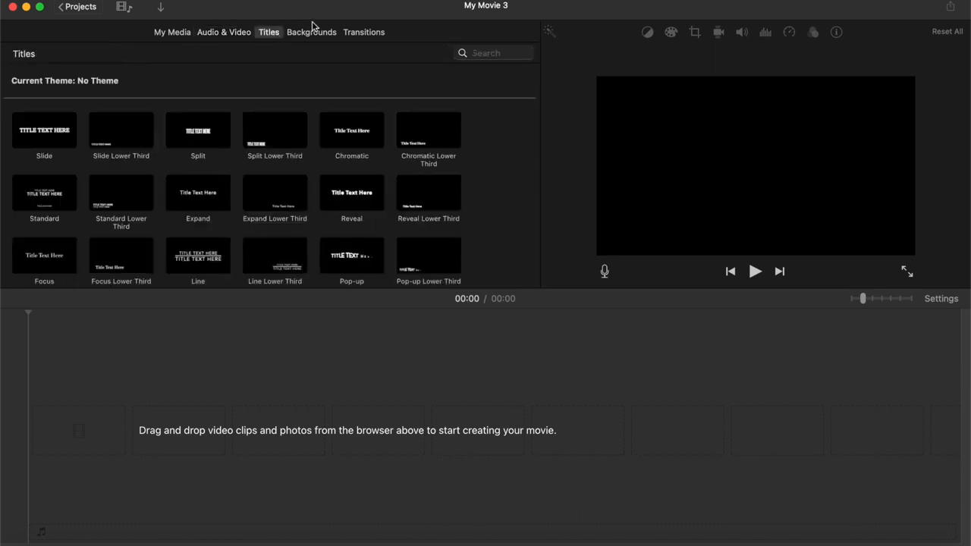
pyautogui.click(311, 31)
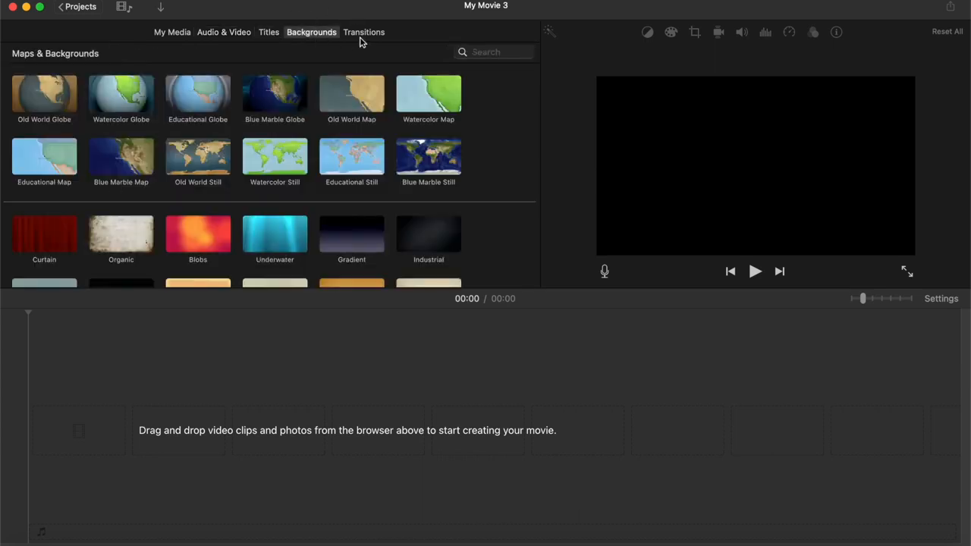
pyautogui.click(363, 32)
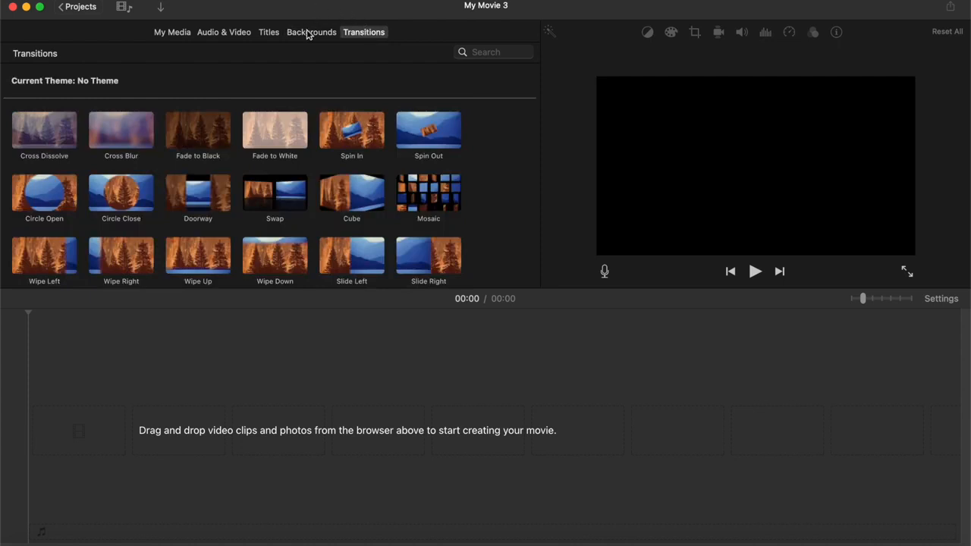
pyautogui.click(269, 32)
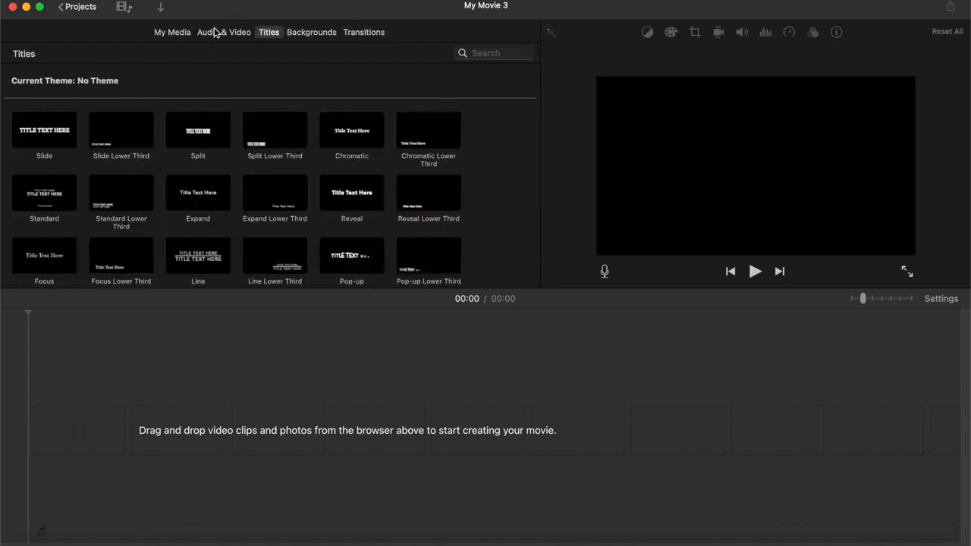
pyautogui.click(223, 32)
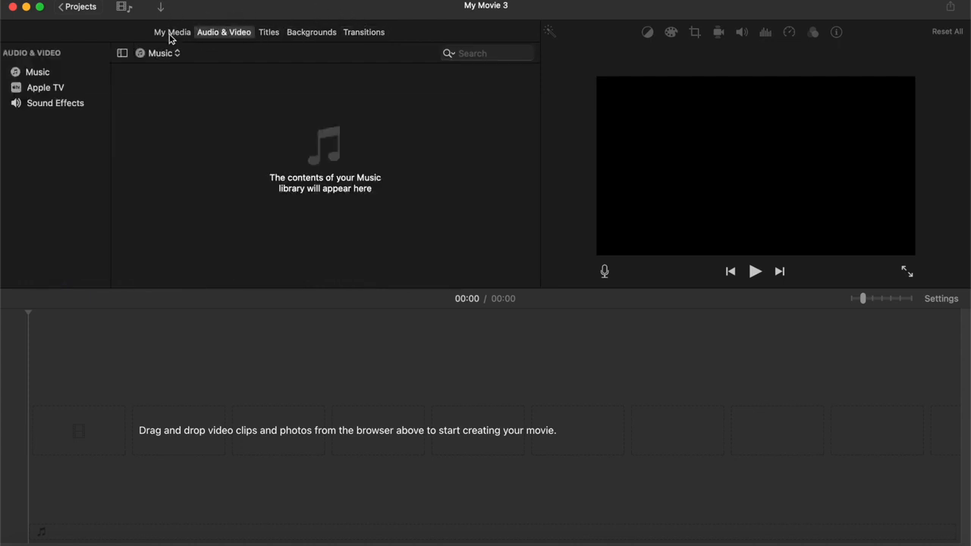
pyautogui.click(173, 31)
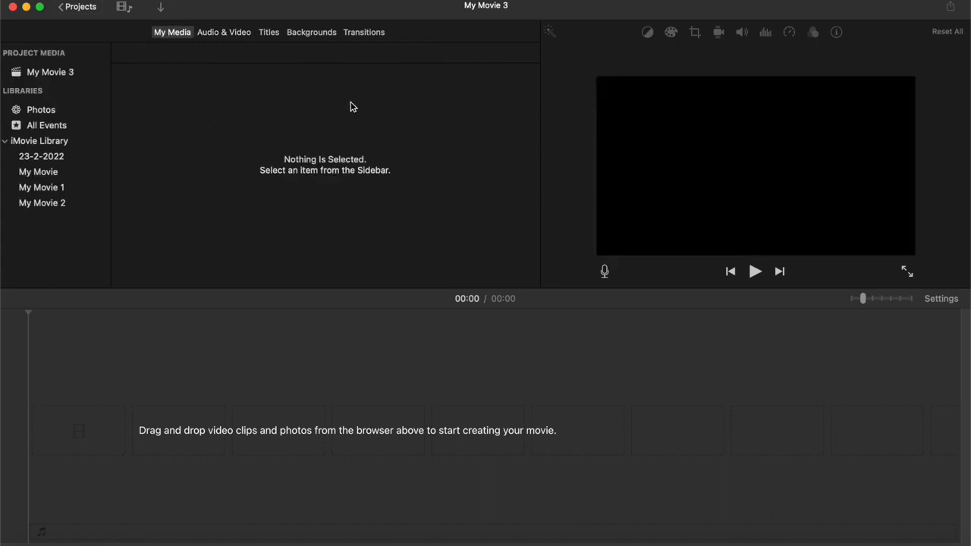
pyautogui.moveTo(167, 99)
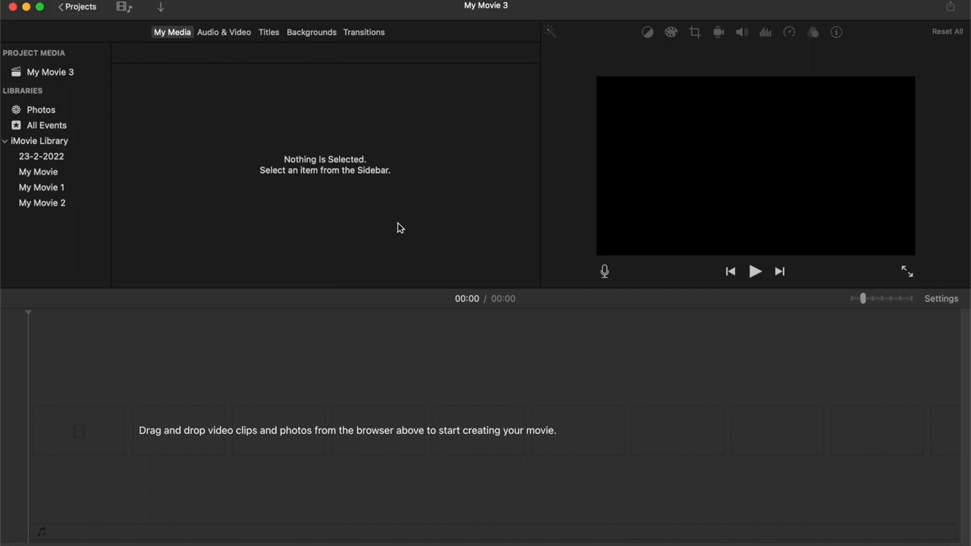
pyautogui.moveTo(446, 142)
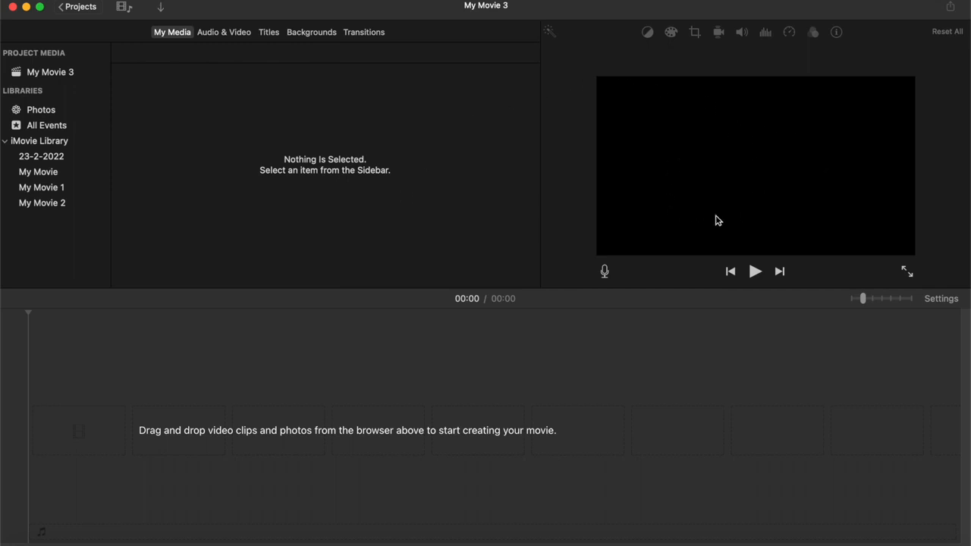
pyautogui.moveTo(770, 236)
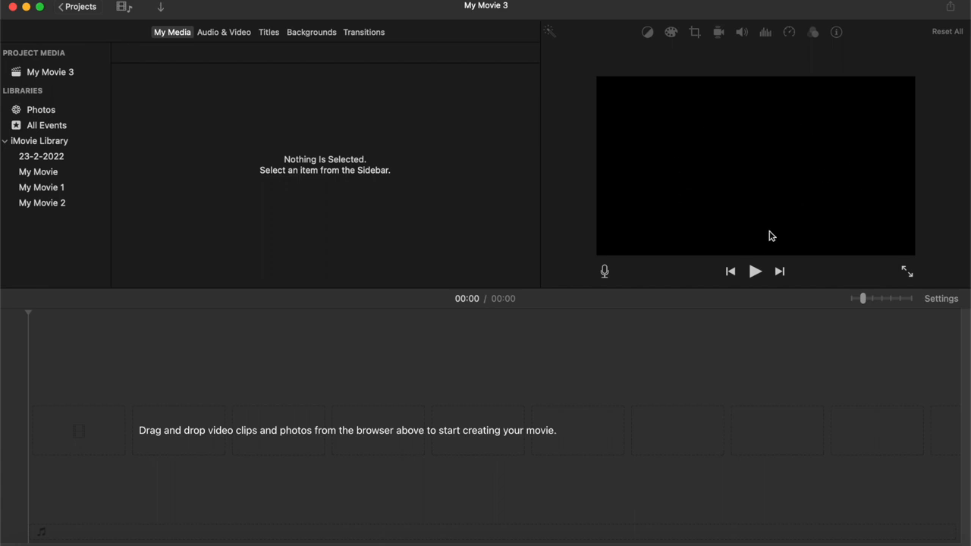
pyautogui.moveTo(646, 41)
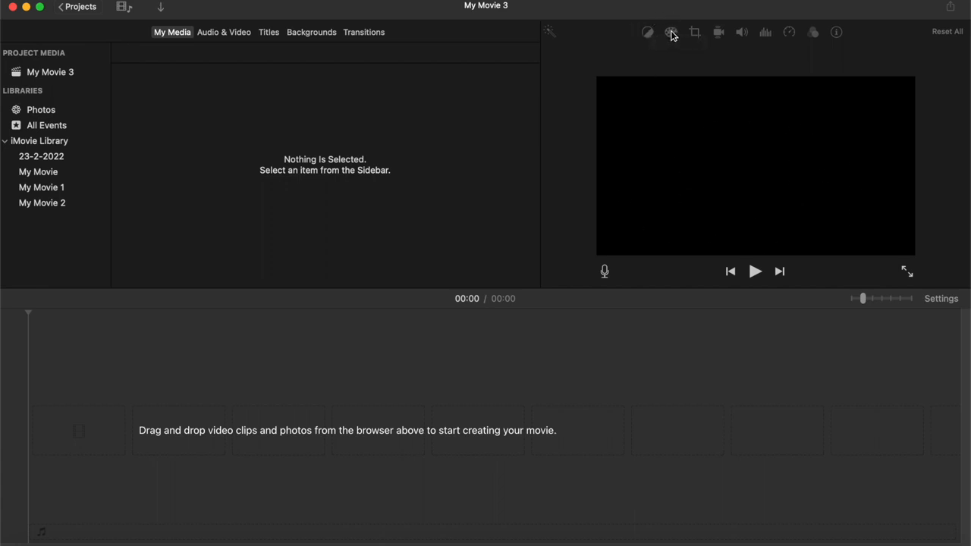
pyautogui.moveTo(697, 33)
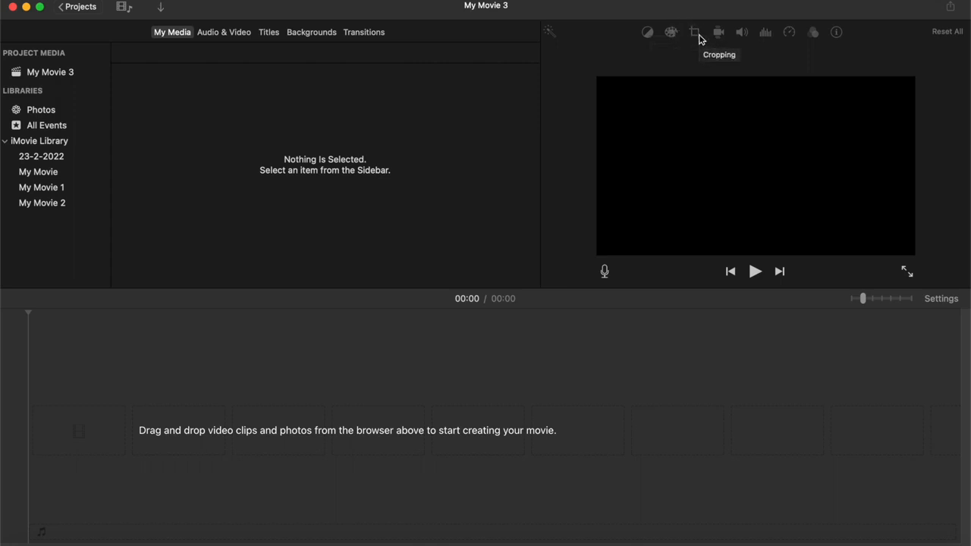
pyautogui.moveTo(740, 34)
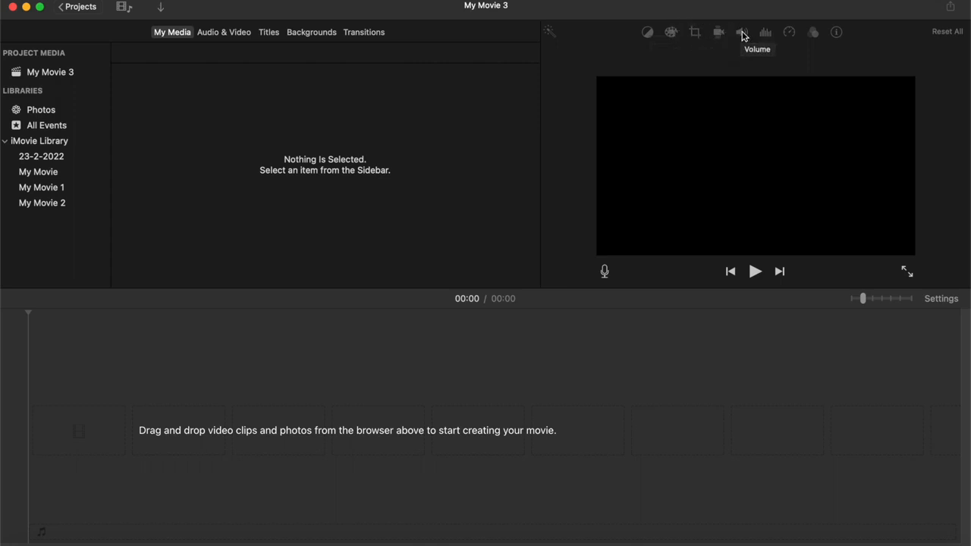
pyautogui.moveTo(801, 34)
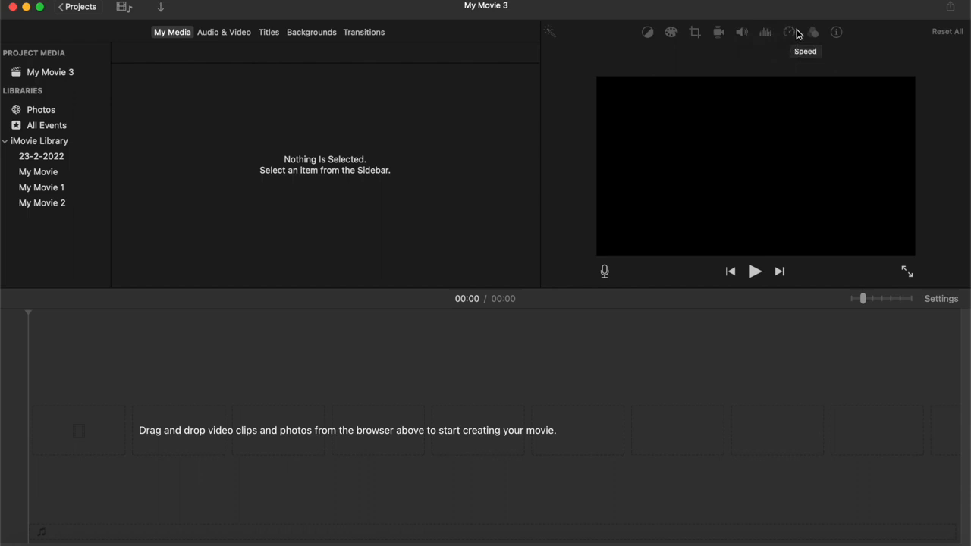
pyautogui.moveTo(835, 32)
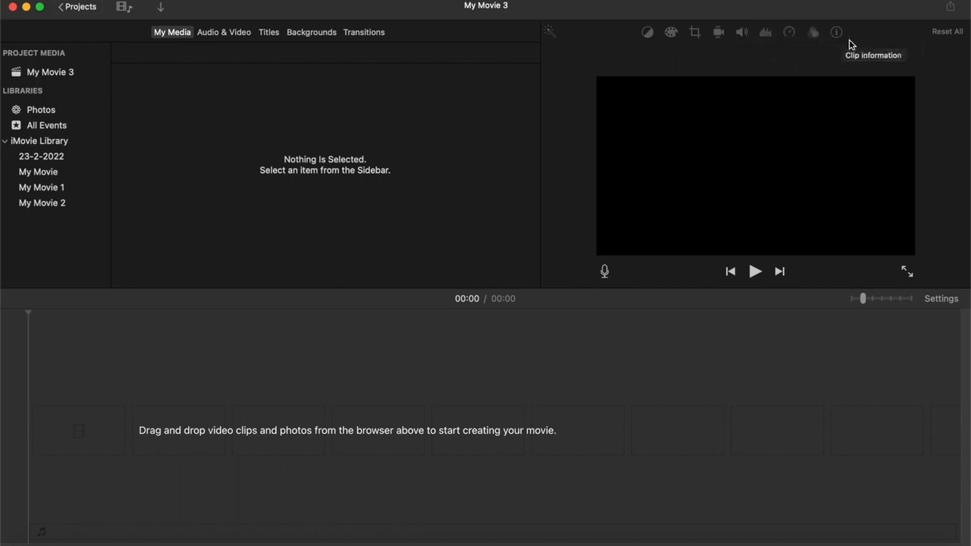
pyautogui.moveTo(280, 489)
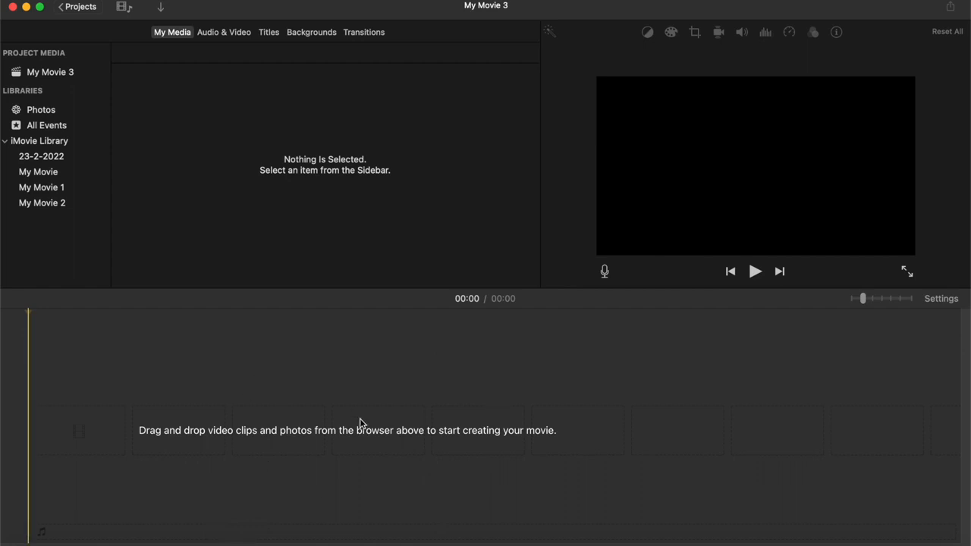
pyautogui.moveTo(271, 194)
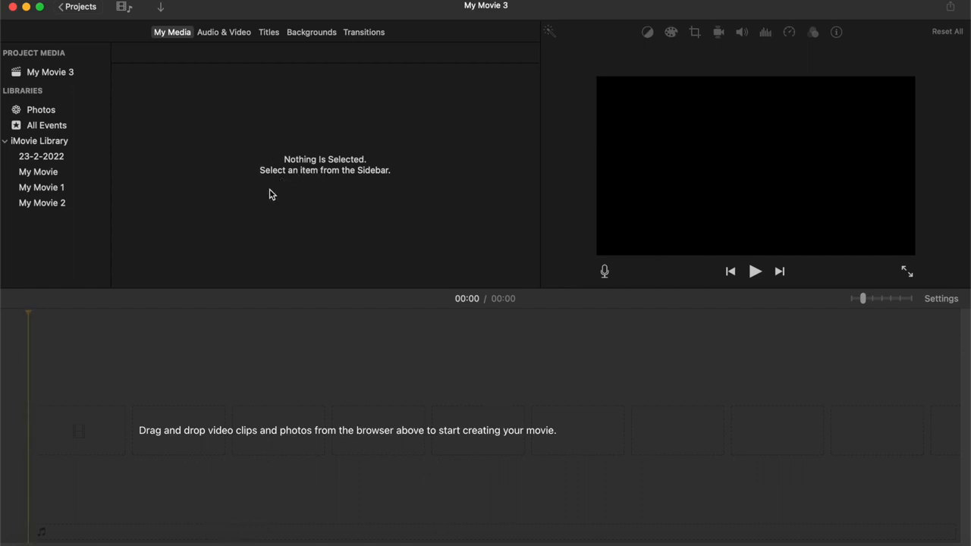
pyautogui.moveTo(285, 346)
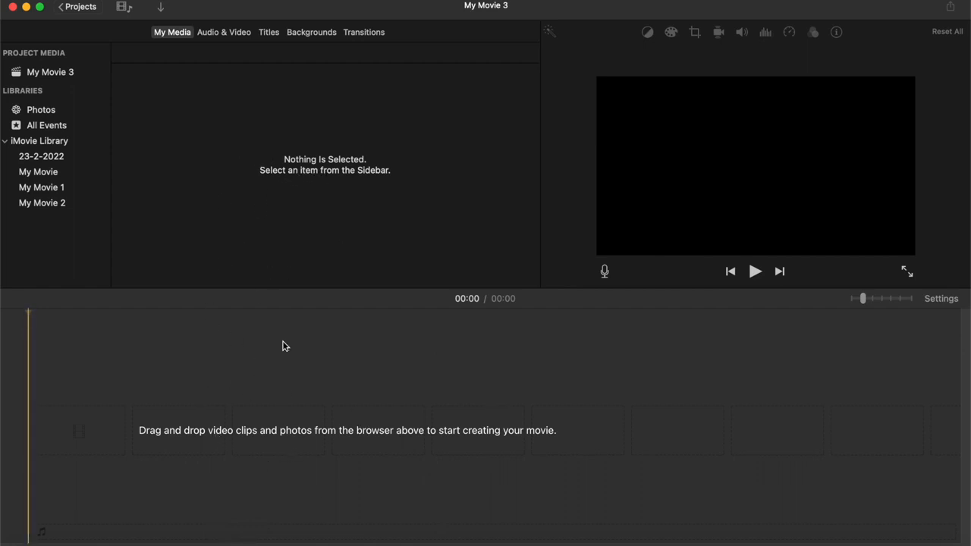
pyautogui.moveTo(453, 330)
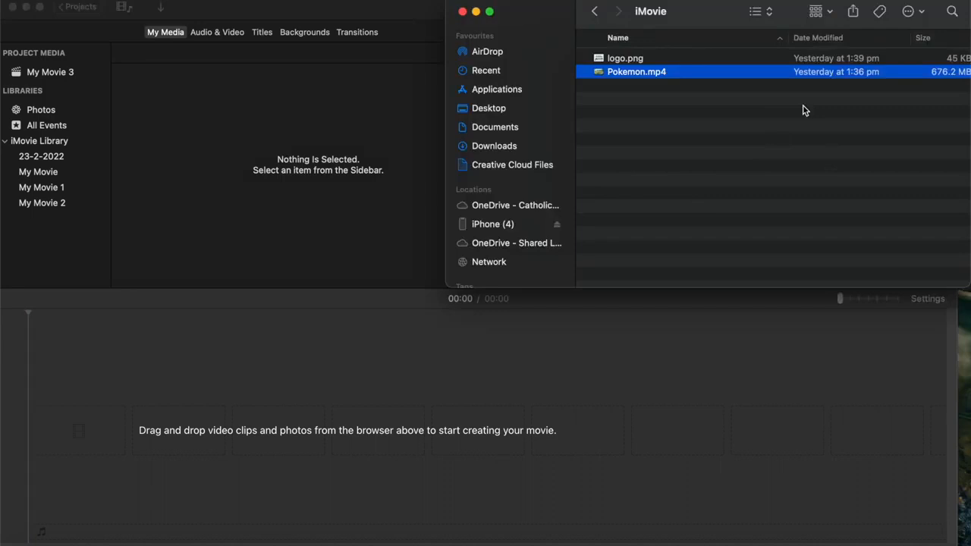
pyautogui.moveTo(667, 174)
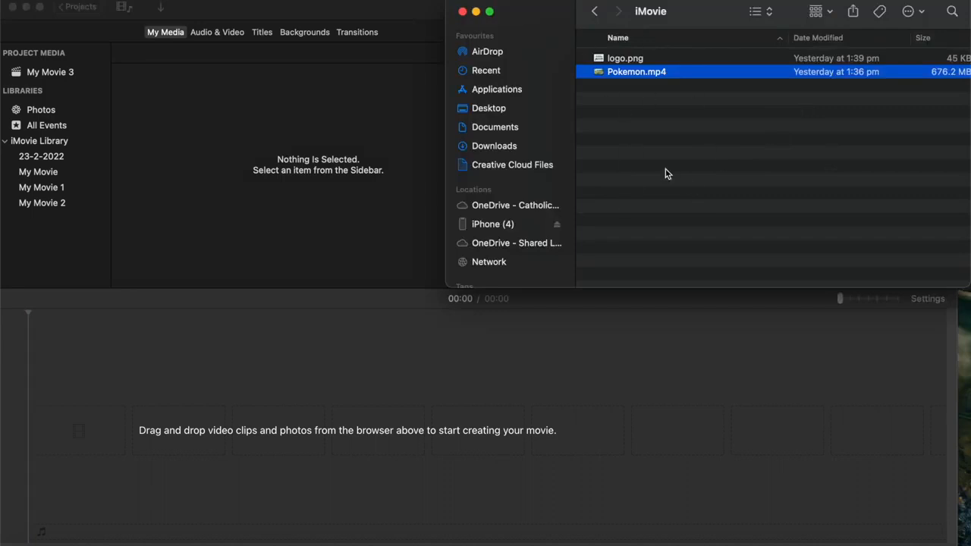
pyautogui.moveTo(634, 128)
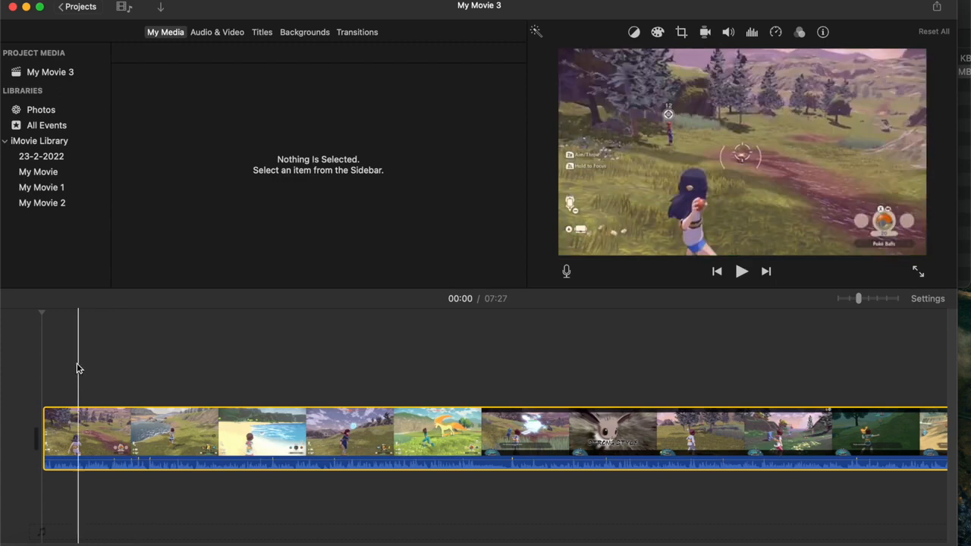
# Split the gameplay clip at the 19-second point and remove footage, cutting the movie from 7:27 to 7:10
pyautogui.click(191, 355)
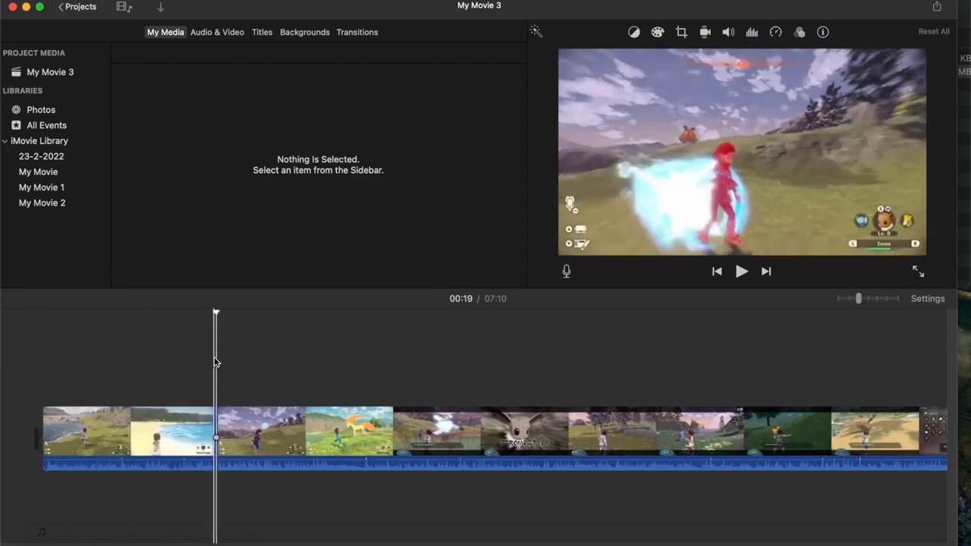
pyautogui.click(243, 440)
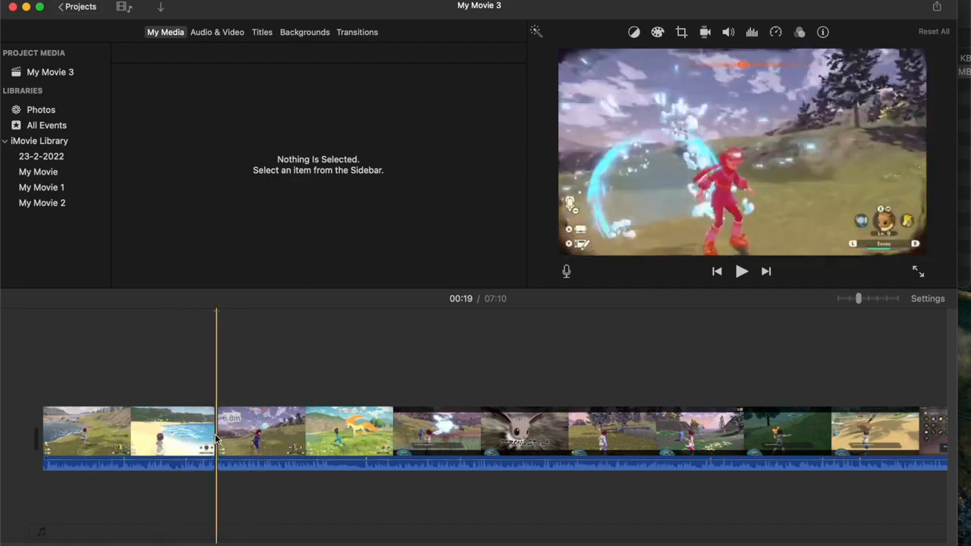
pyautogui.click(129, 432)
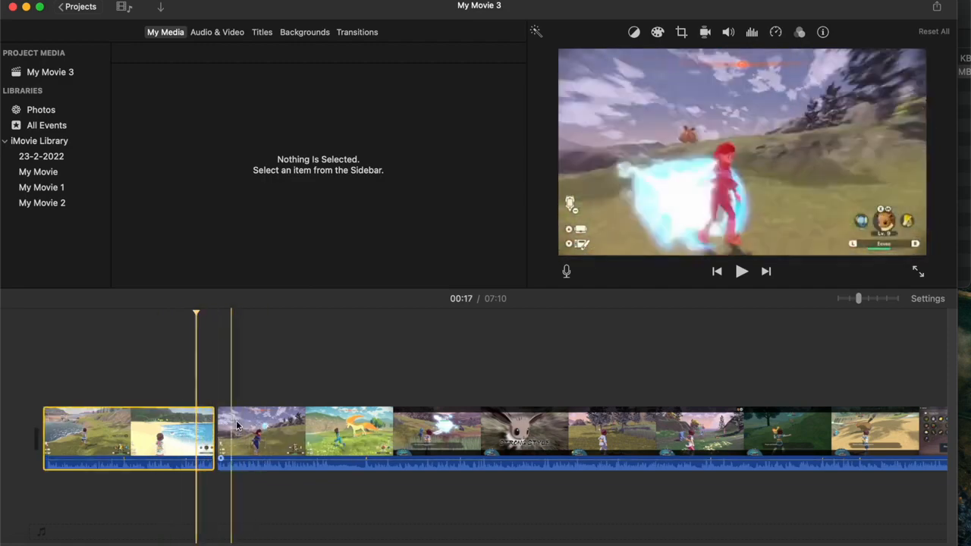
pyautogui.click(144, 433)
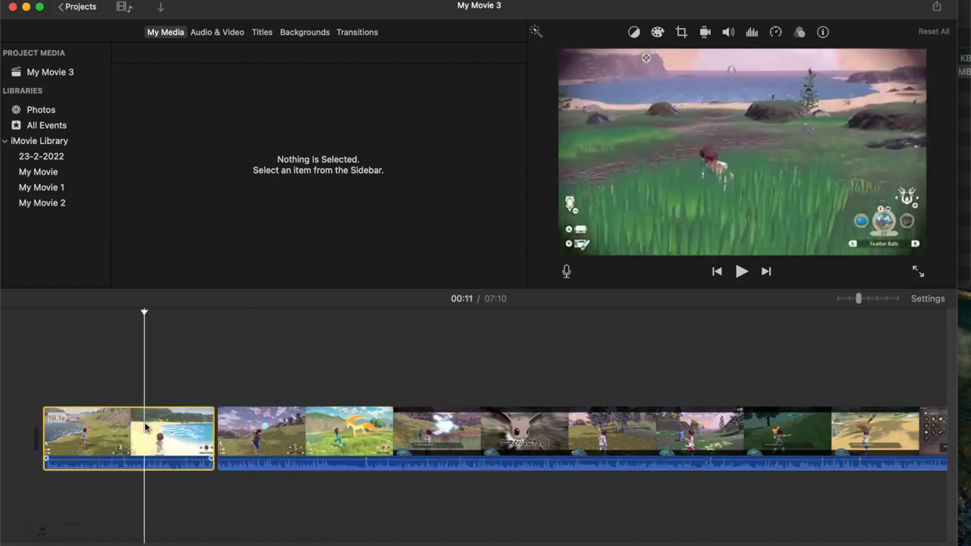
pyautogui.click(259, 442)
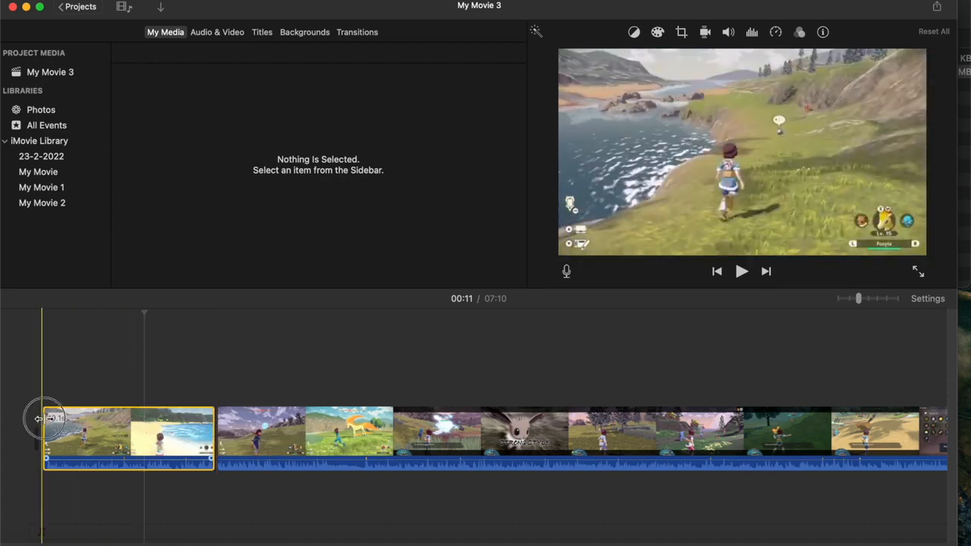
# Trim about two seconds off the opening clip's start, bringing the movie to 7:08
pyautogui.moveTo(43, 419); pyautogui.dragTo(59, 418)
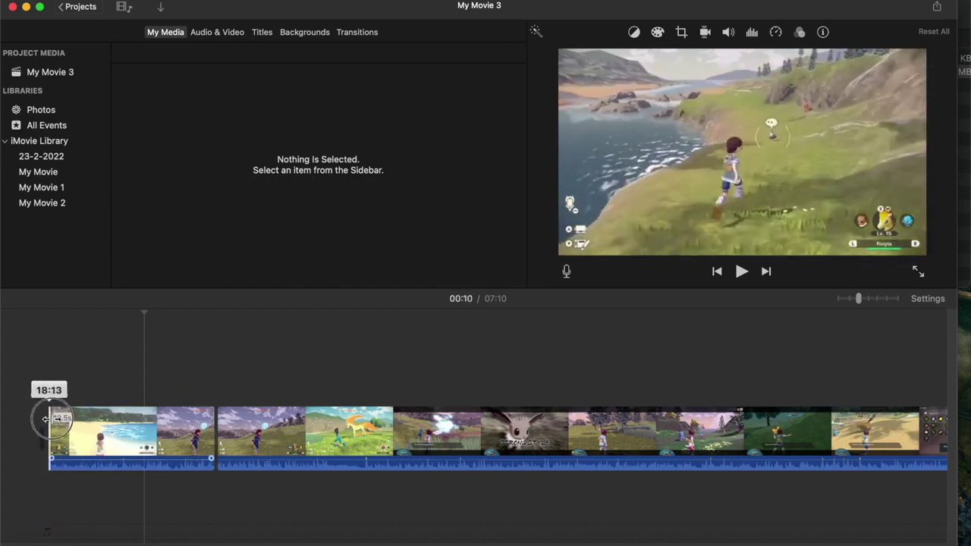
pyautogui.moveTo(47, 418); pyautogui.dragTo(60, 419)
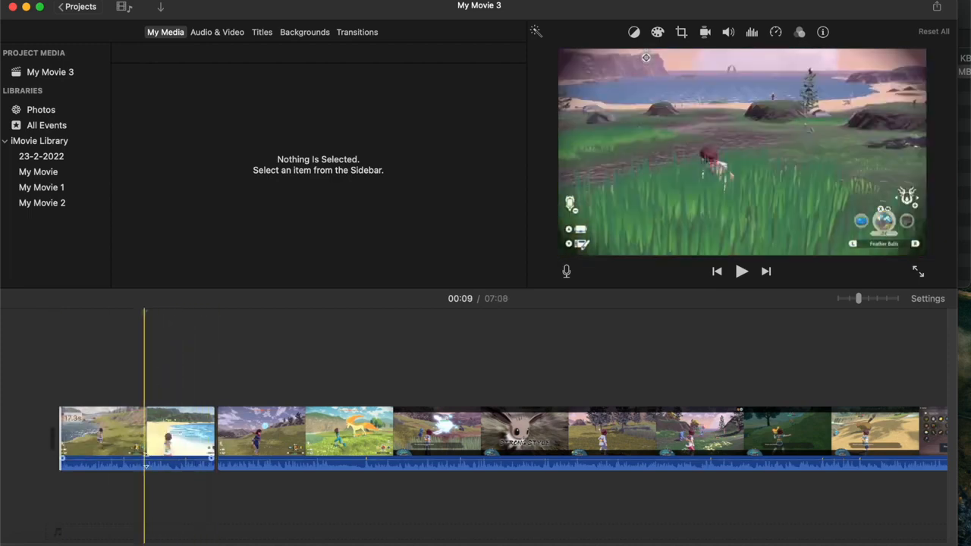
pyautogui.moveTo(145, 467)
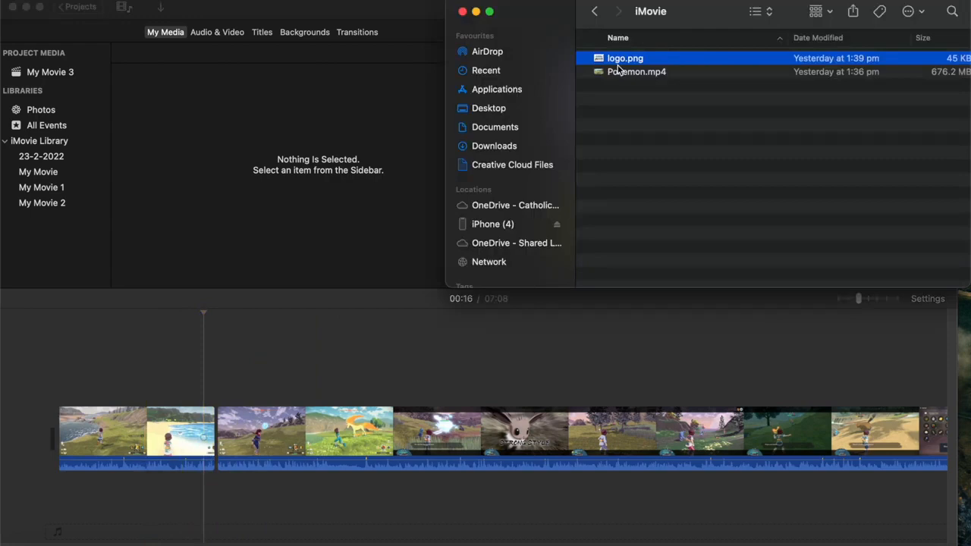
# Drag logo.png from Finder in after the first clip and give it Ken Burns framing
pyautogui.moveTo(625, 57); pyautogui.dragTo(266, 361)
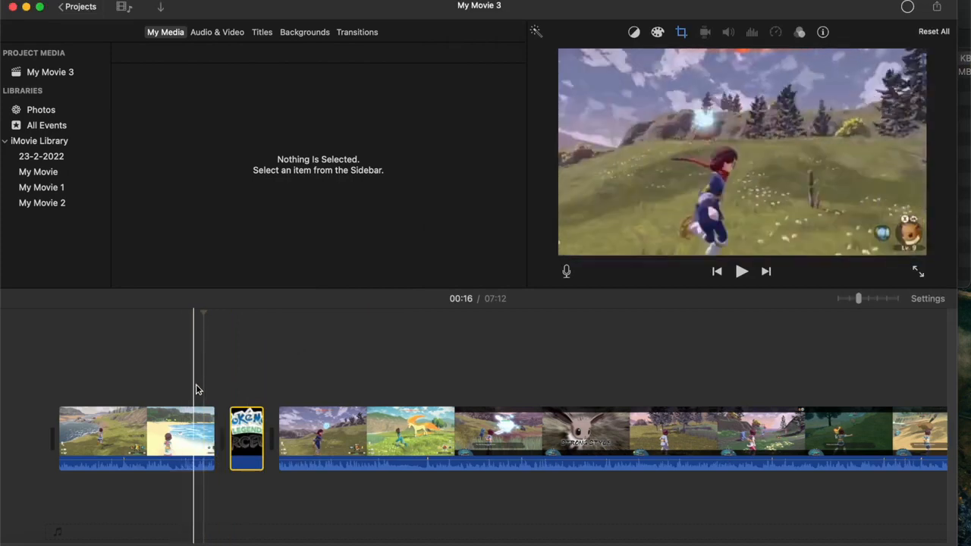
pyautogui.click(246, 445)
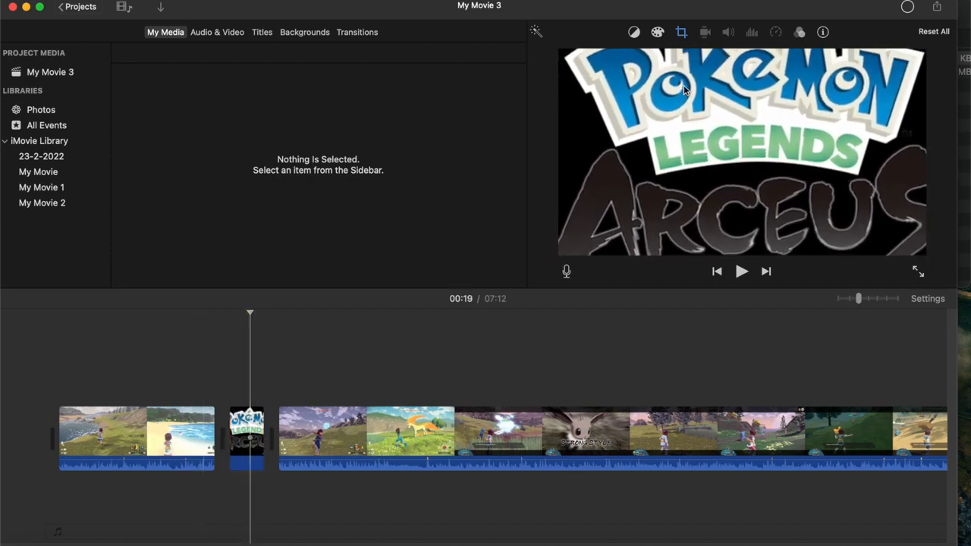
pyautogui.click(682, 30)
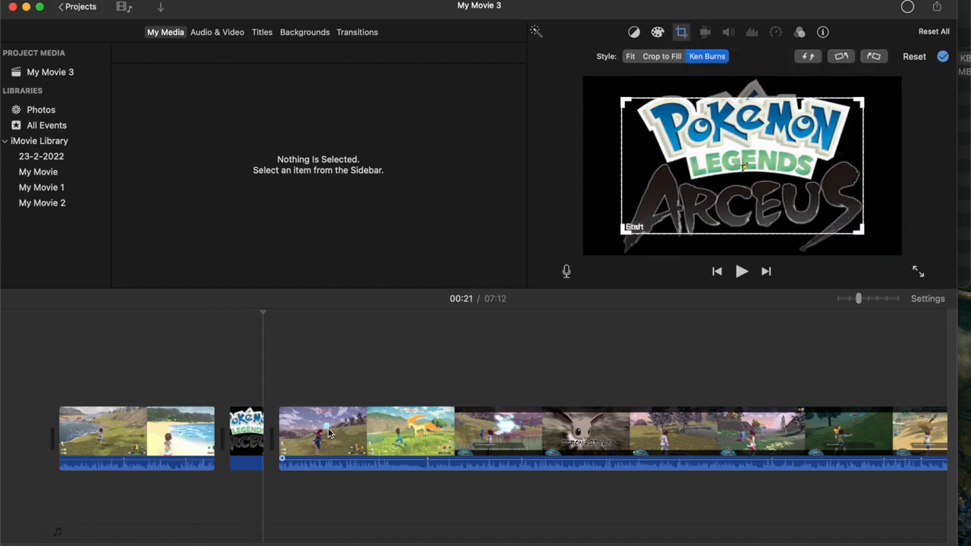
pyautogui.moveTo(262, 309); pyautogui.dragTo(226, 310)
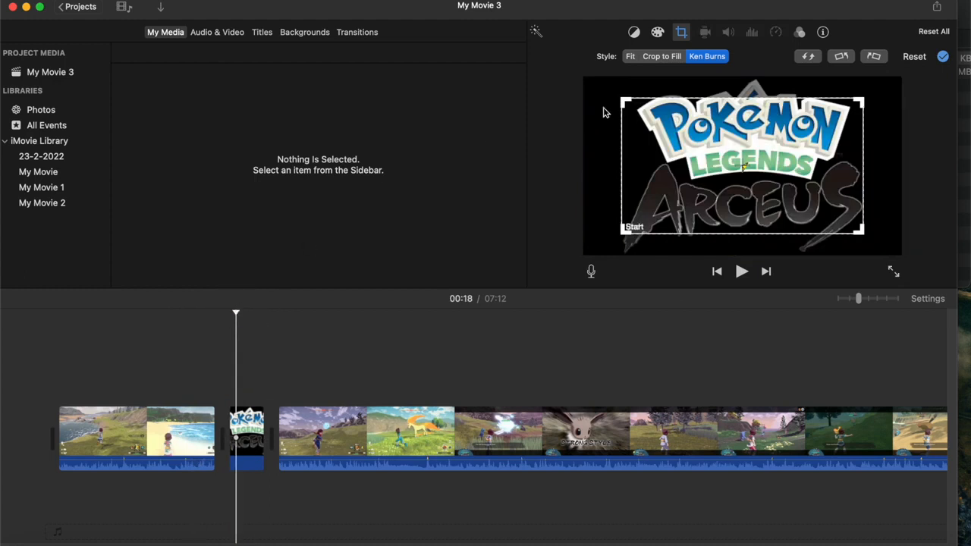
pyautogui.moveTo(209, 321)
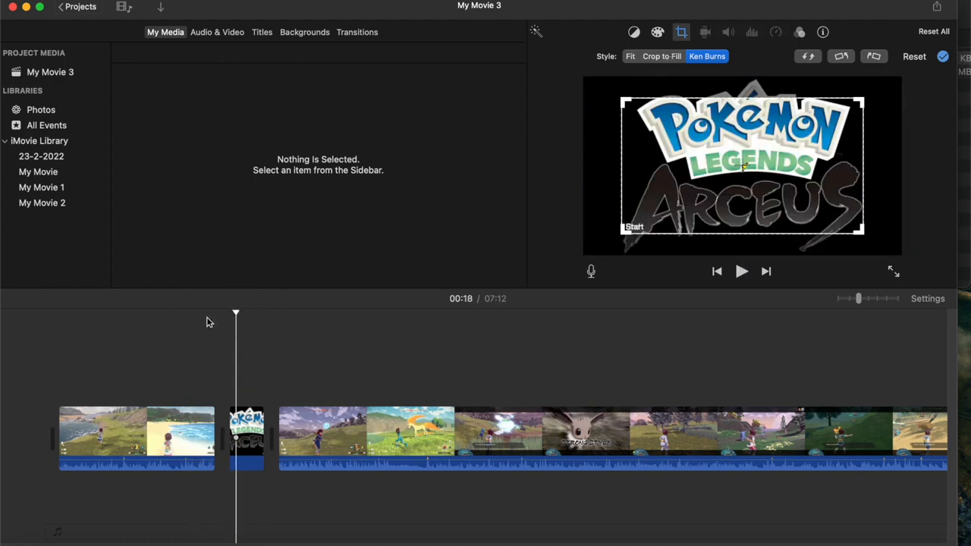
pyautogui.click(740, 270)
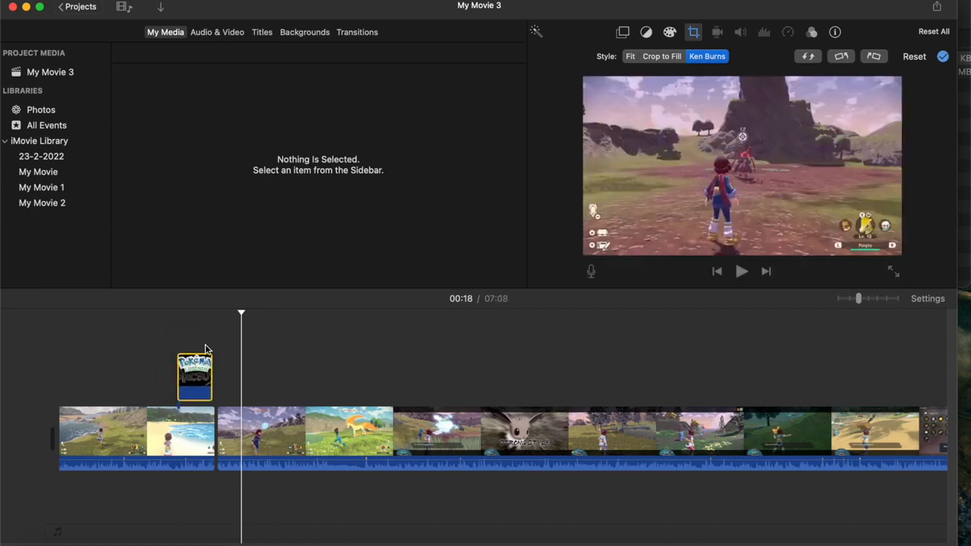
# Move the logo clip up above the opening gameplay clip as a cutaway overlay and preview it
pyautogui.moveTo(242, 312); pyautogui.dragTo(185, 312)
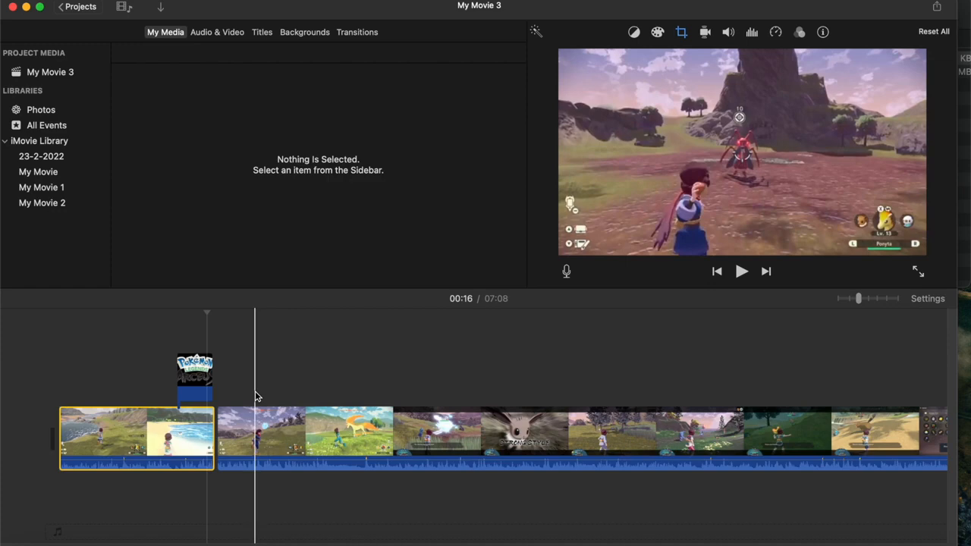
pyautogui.click(176, 431)
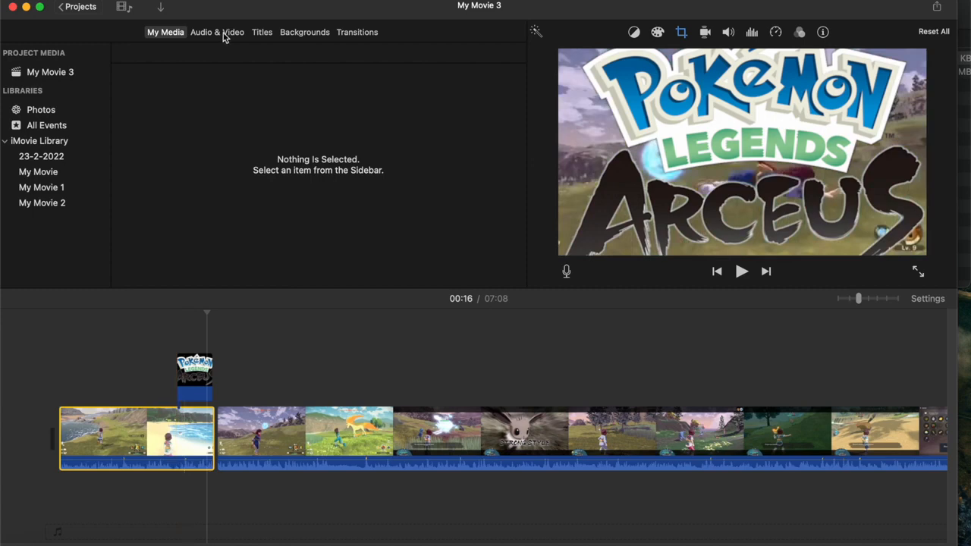
# Add a Slide Lower Third title over the second clip reading POKEMON
pyautogui.click(261, 32)
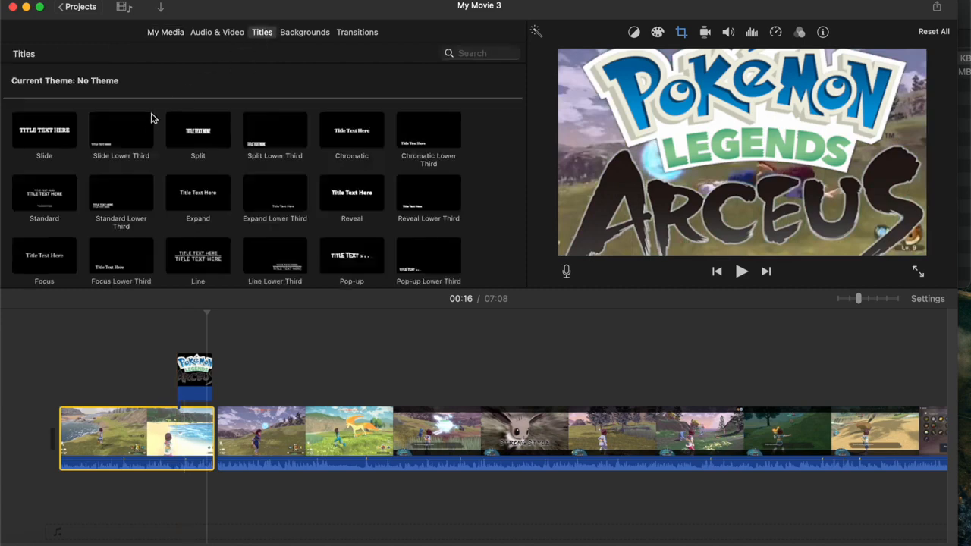
pyautogui.click(121, 133)
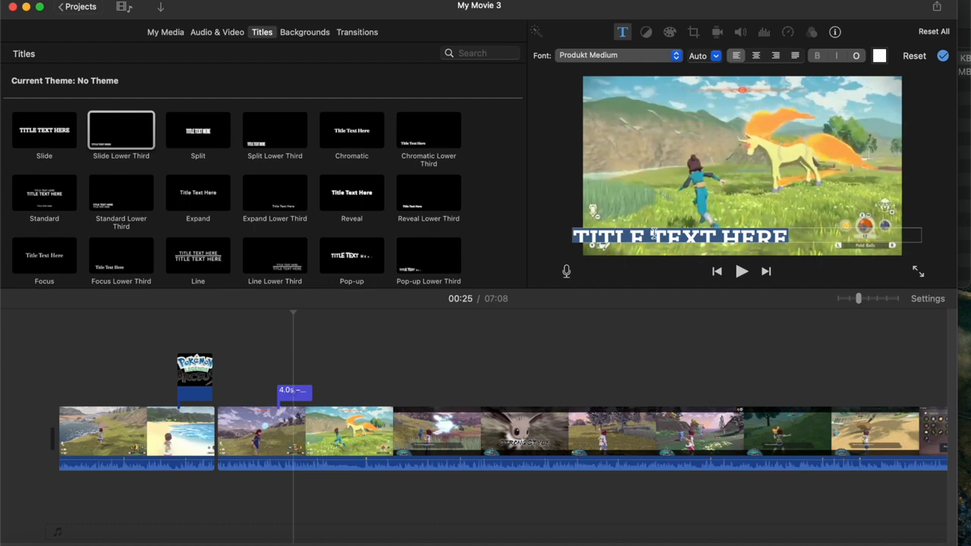
pyautogui.write('POKEMON')
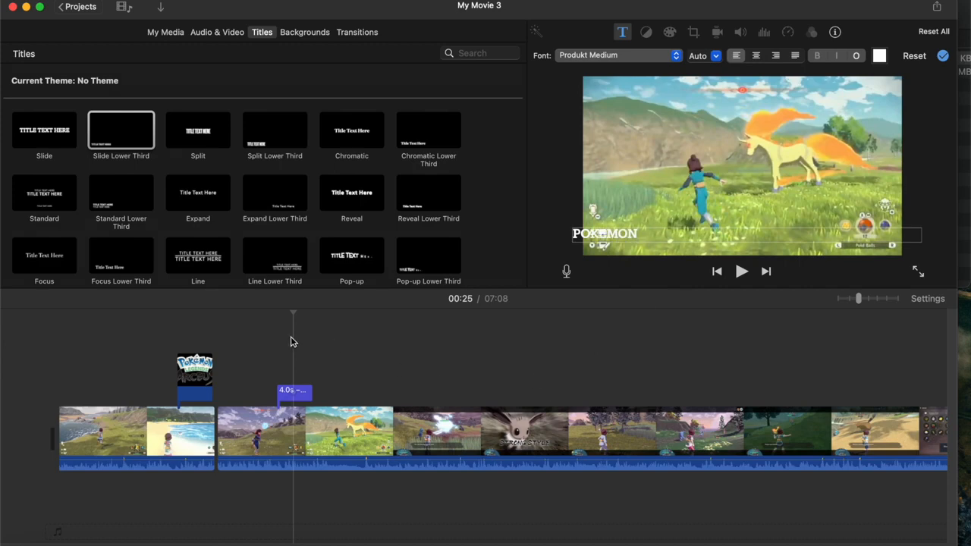
pyautogui.click(258, 432)
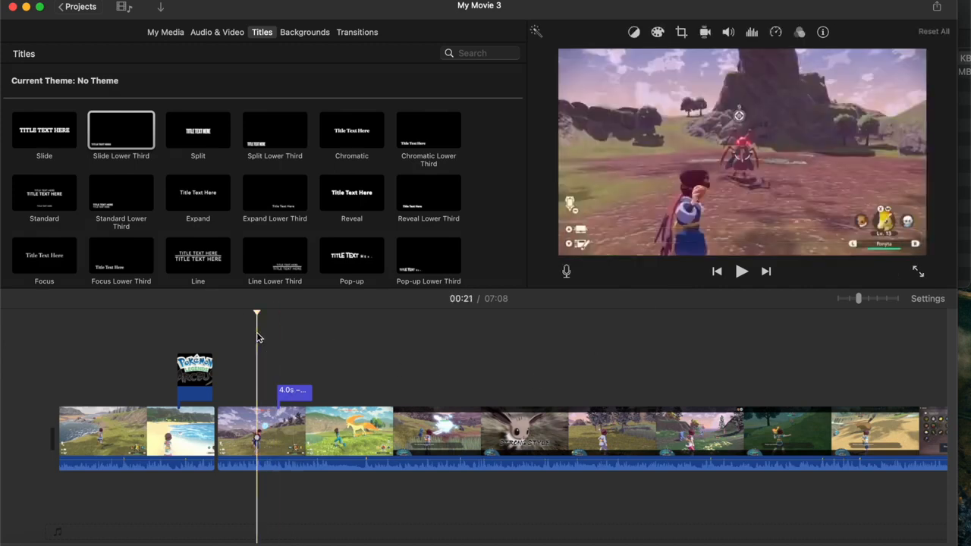
# Reposition the POKEMON title along the second clip and shorten it to about three seconds
pyautogui.click(740, 270)
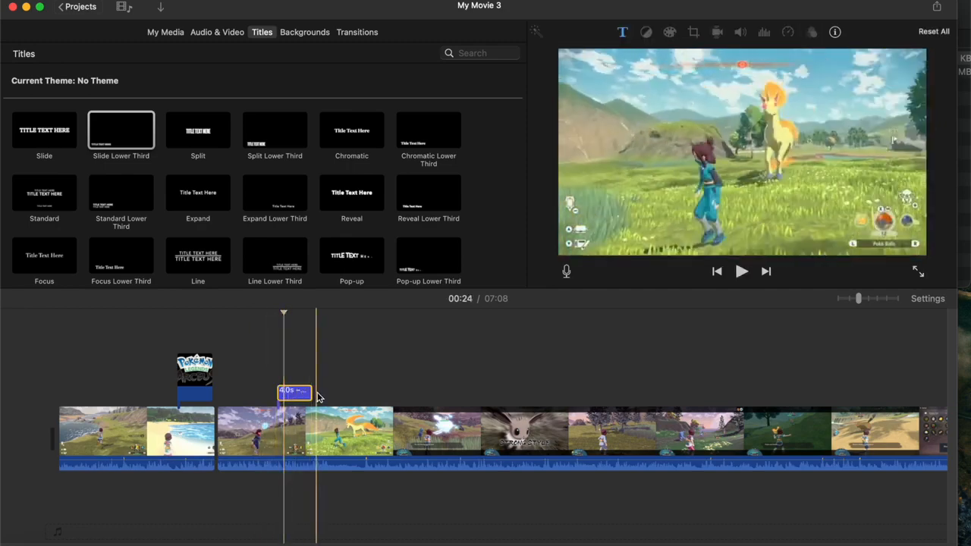
pyautogui.moveTo(310, 391); pyautogui.dragTo(303, 392)
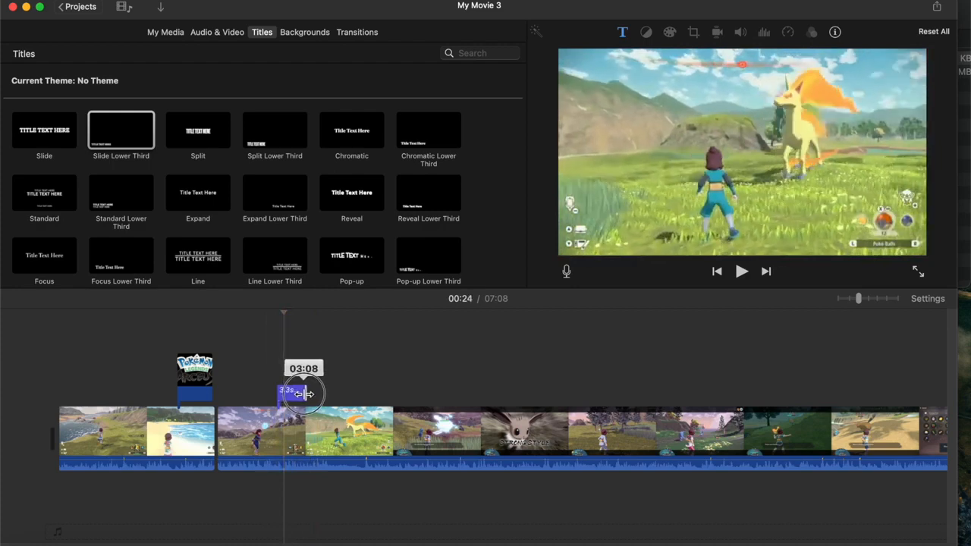
pyautogui.moveTo(304, 392); pyautogui.dragTo(296, 392)
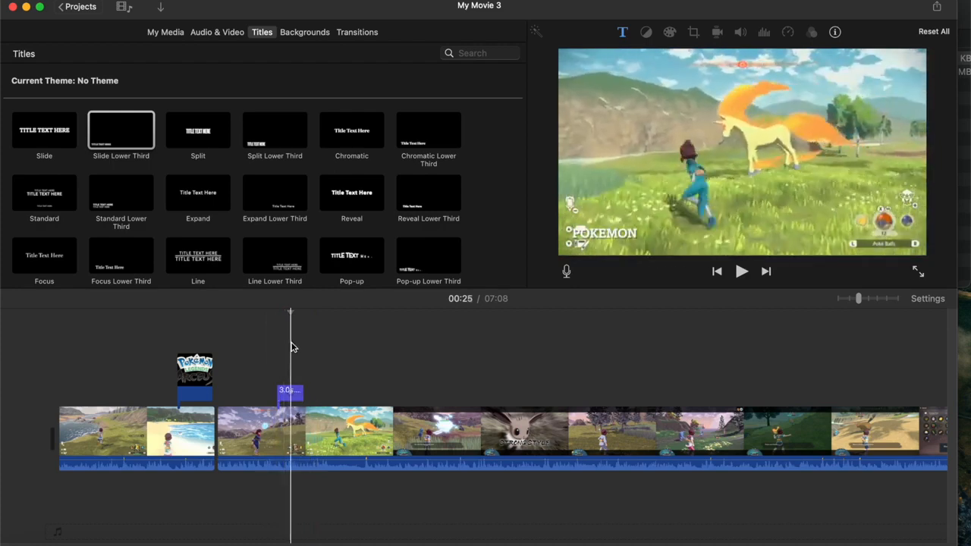
# Set the POKEMON title to Avenir Next Ultra Light with green text
pyautogui.click(622, 32)
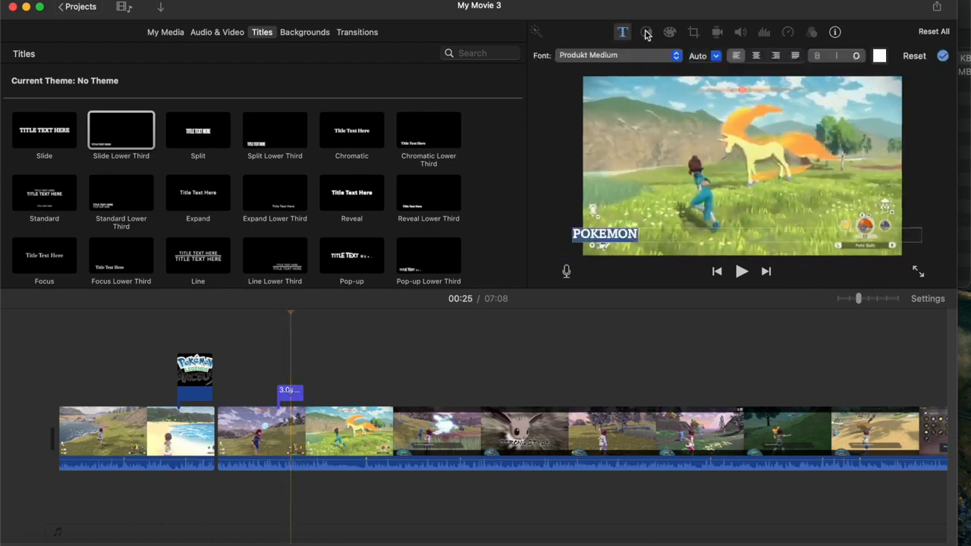
pyautogui.click(616, 54)
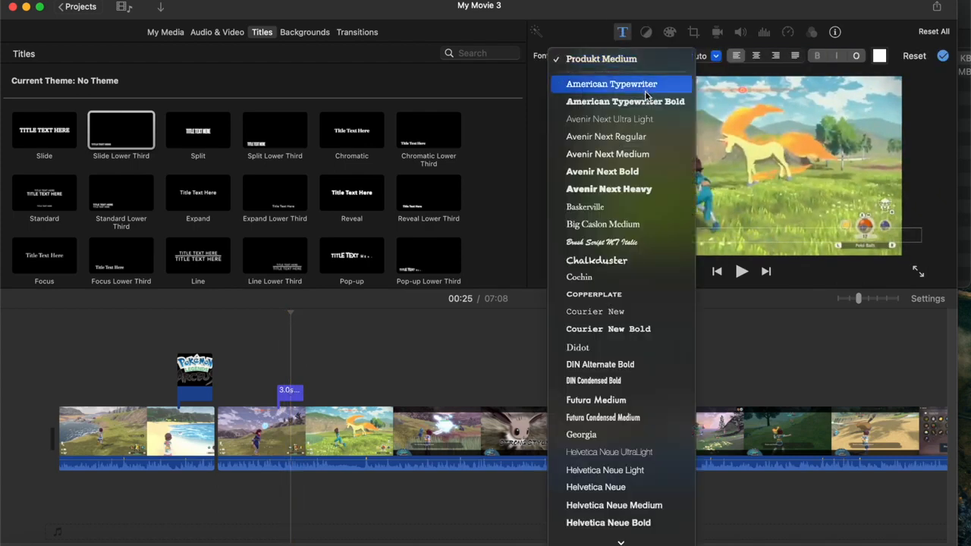
pyautogui.click(610, 119)
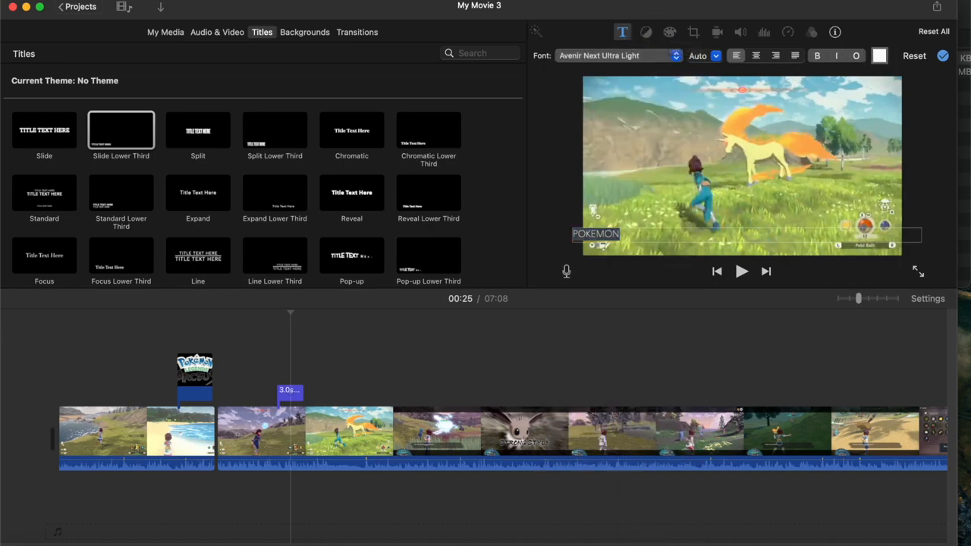
pyautogui.click(874, 56)
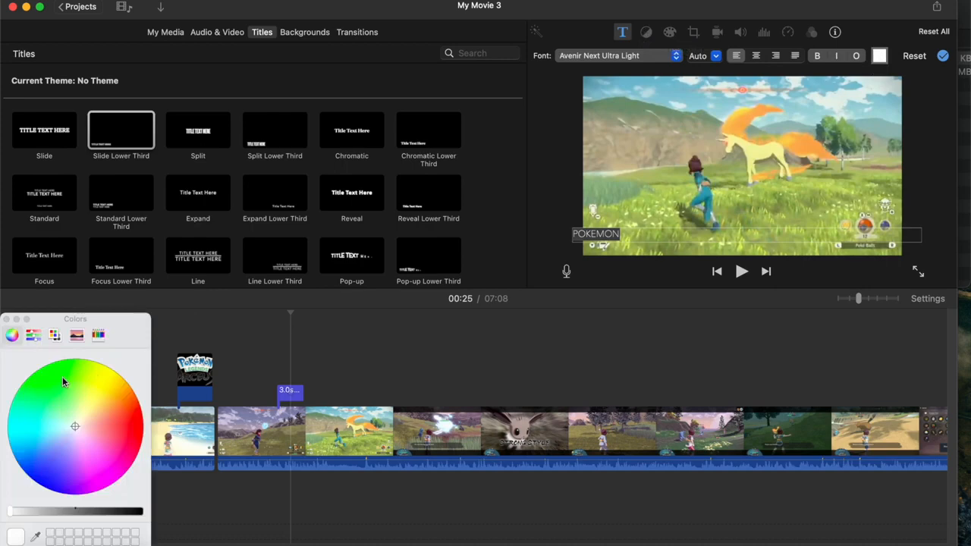
pyautogui.click(63, 383)
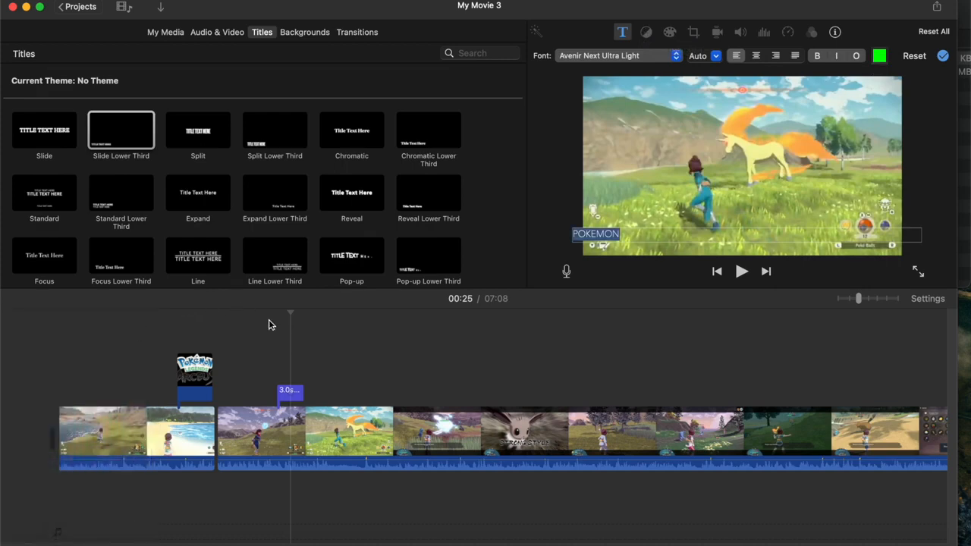
pyautogui.click(740, 270)
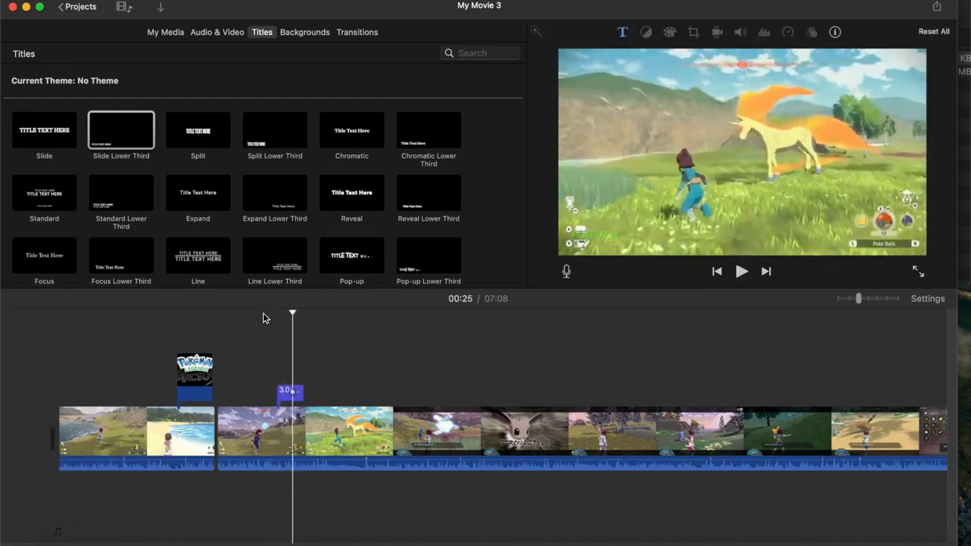
# Add a four-second Slide title with placeholder text over the opening gameplay clip
pyautogui.click(44, 130)
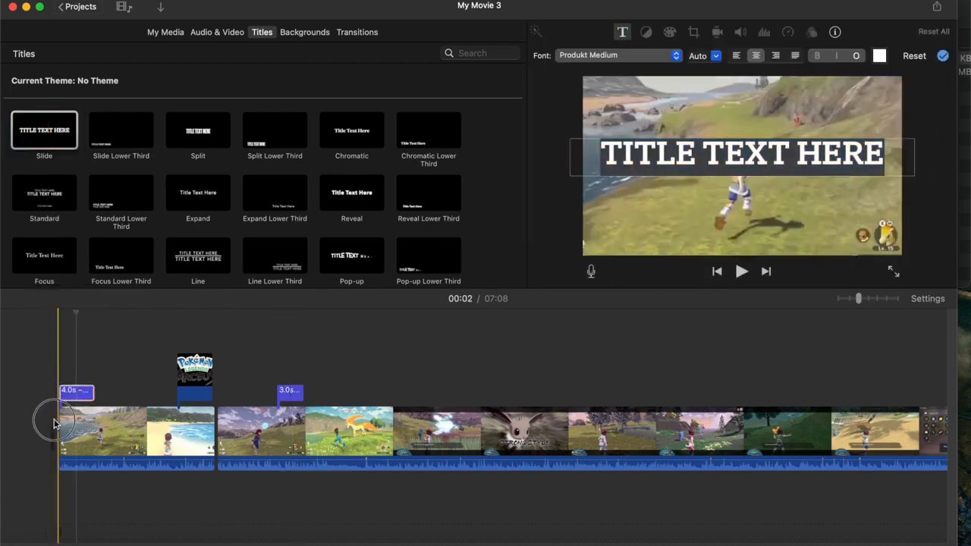
pyautogui.click(76, 393)
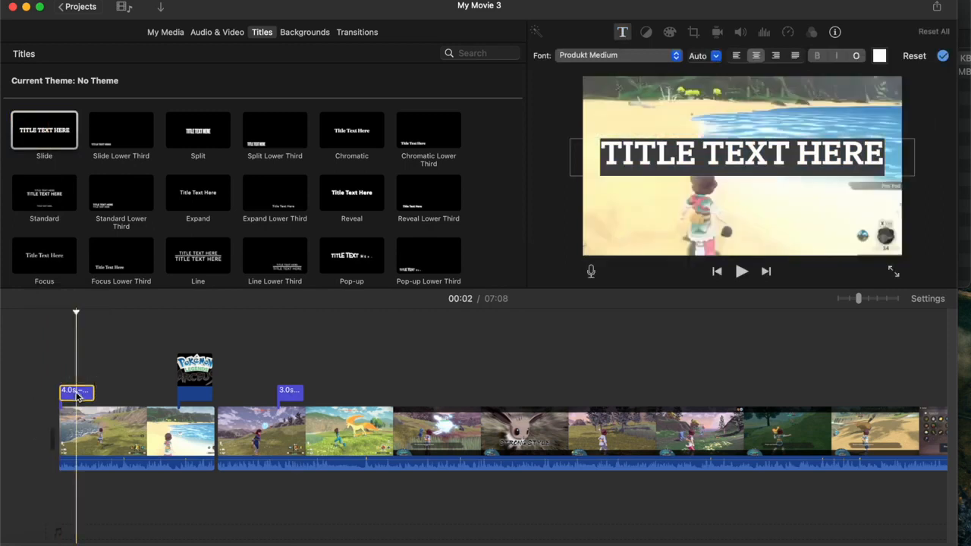
pyautogui.moveTo(816, 170)
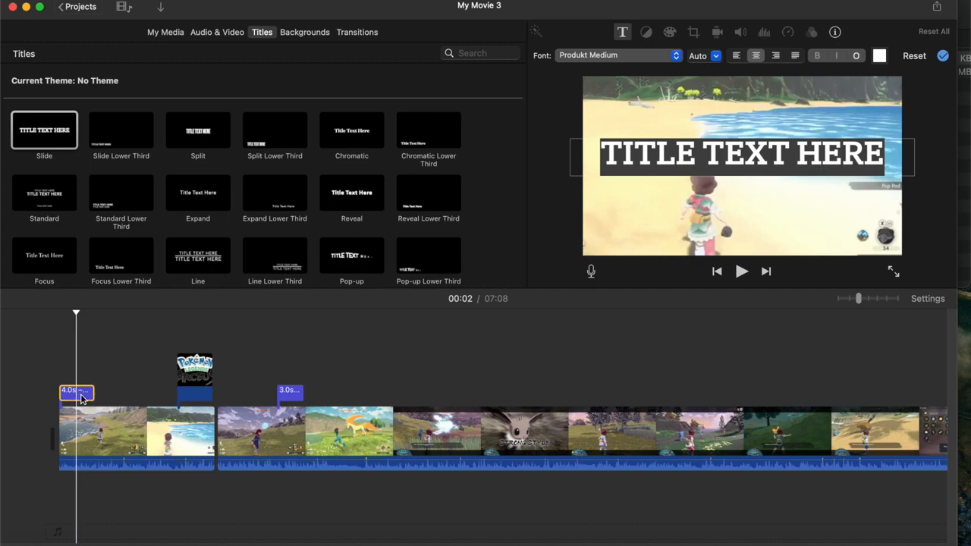
pyautogui.click(135, 438)
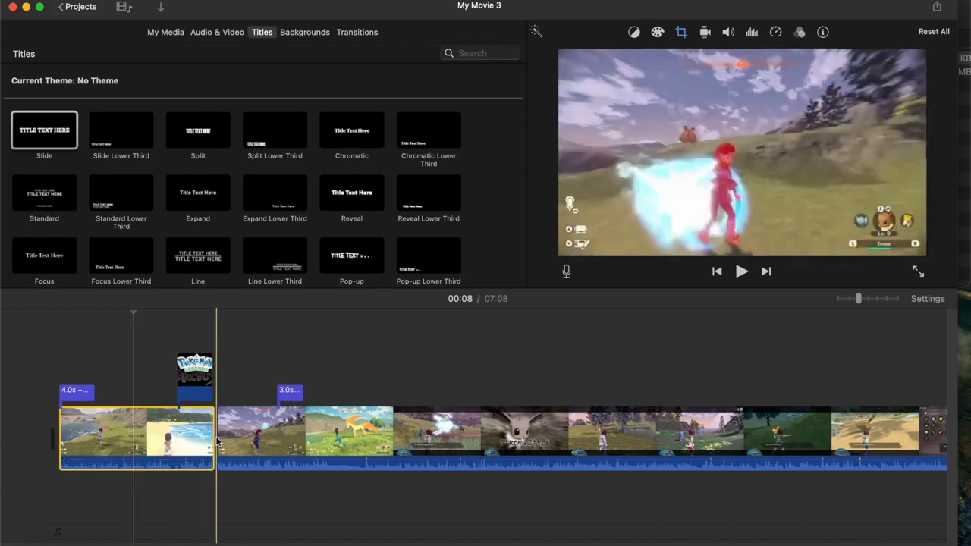
pyautogui.click(68, 394)
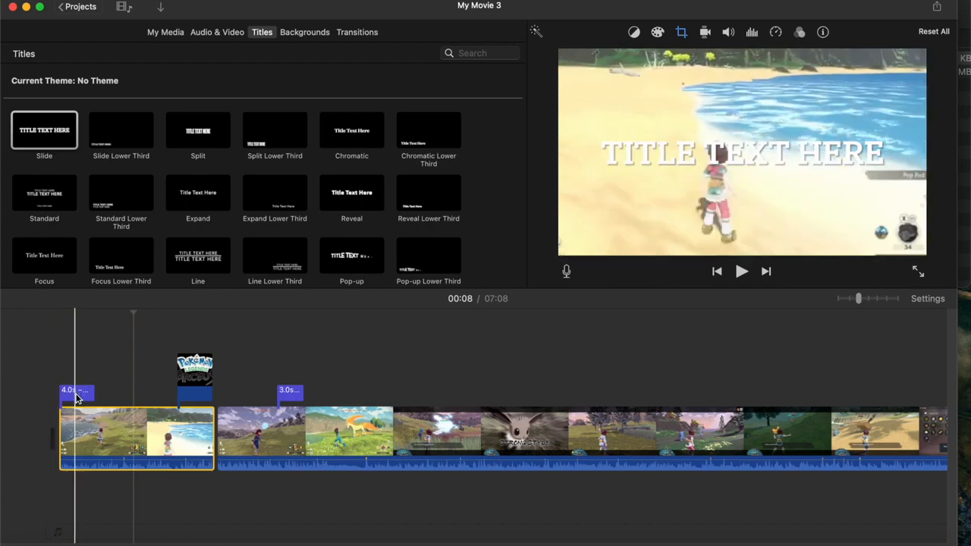
pyautogui.click(290, 392)
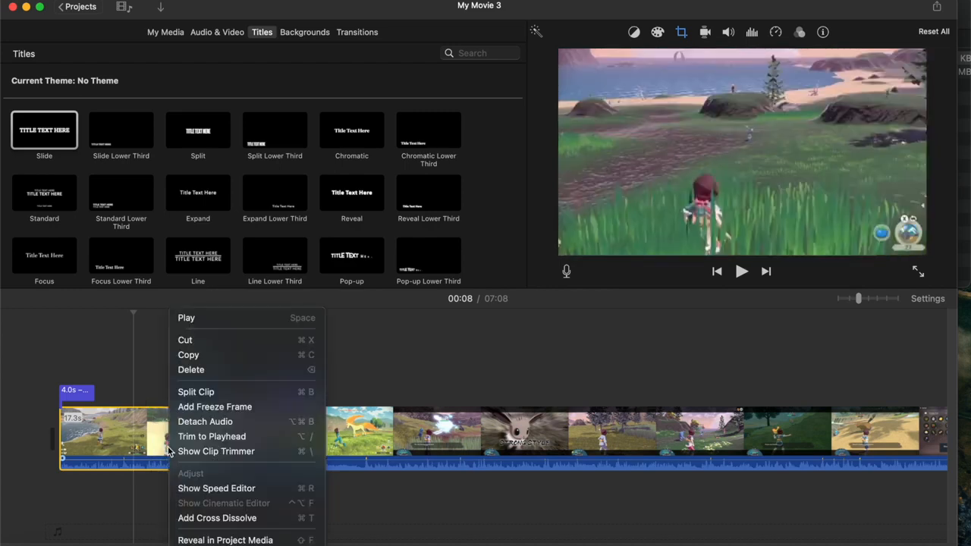
pyautogui.moveTo(137, 445)
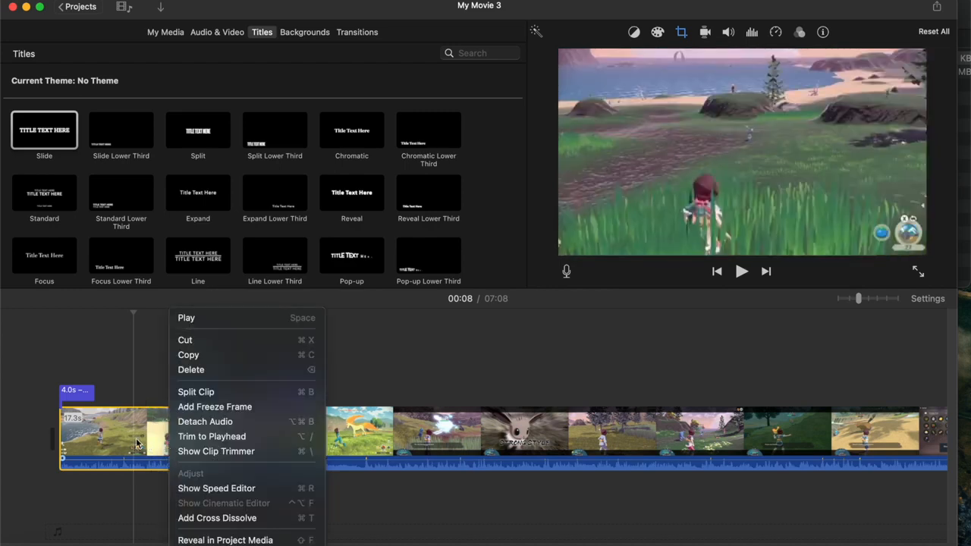
pyautogui.moveTo(204, 422)
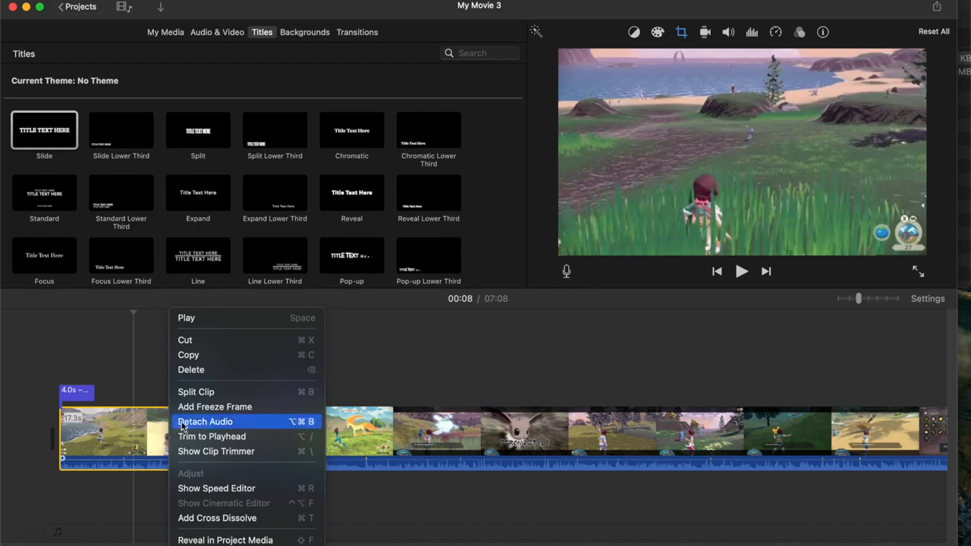
pyautogui.click(204, 422)
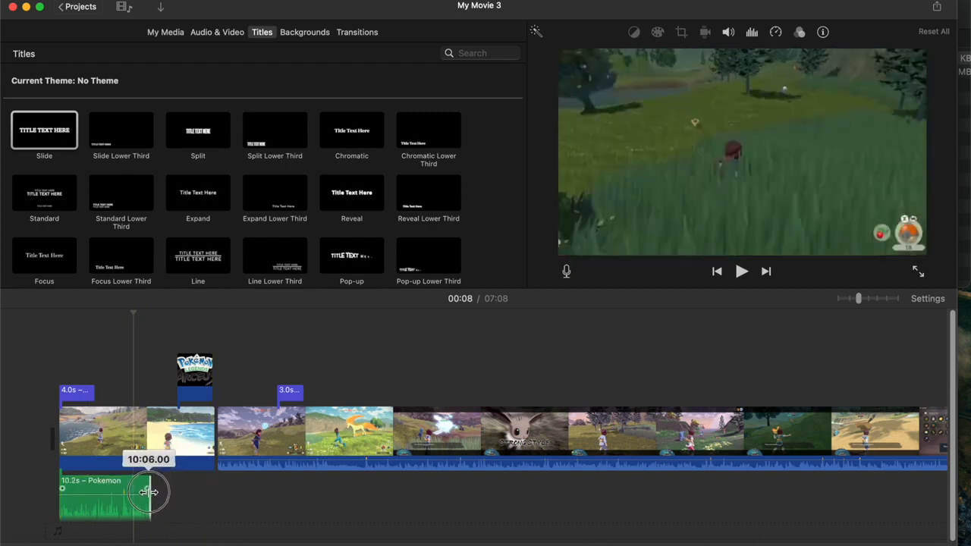
pyautogui.moveTo(144, 493); pyautogui.dragTo(155, 497)
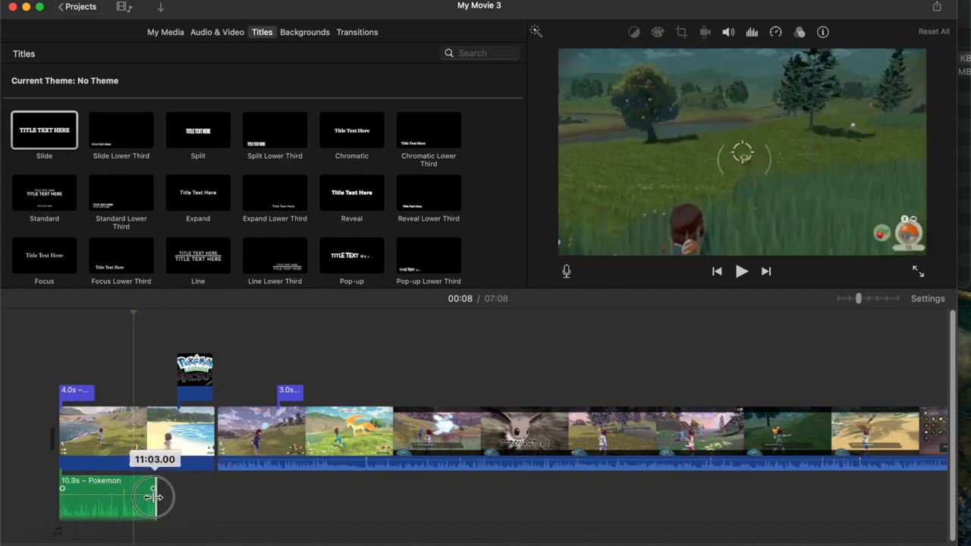
pyautogui.moveTo(155, 497); pyautogui.dragTo(145, 498)
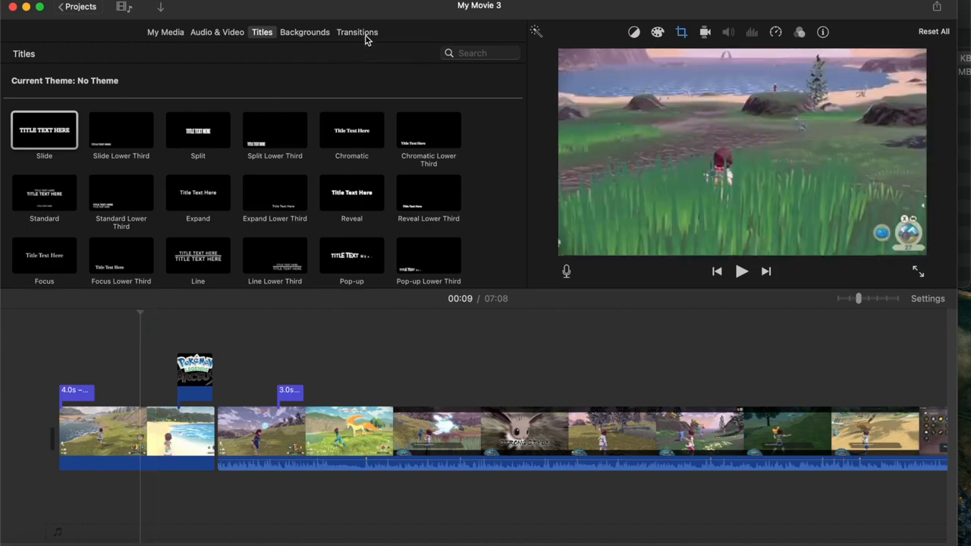
# Apply a Circle Close transition between the first and second gameplay clips
pyautogui.click(356, 32)
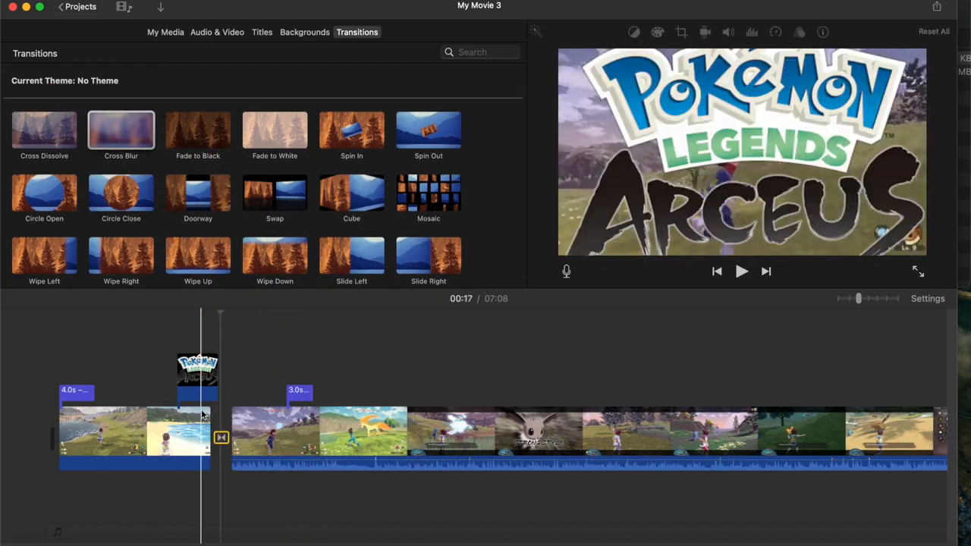
pyautogui.moveTo(197, 364); pyautogui.dragTo(211, 364)
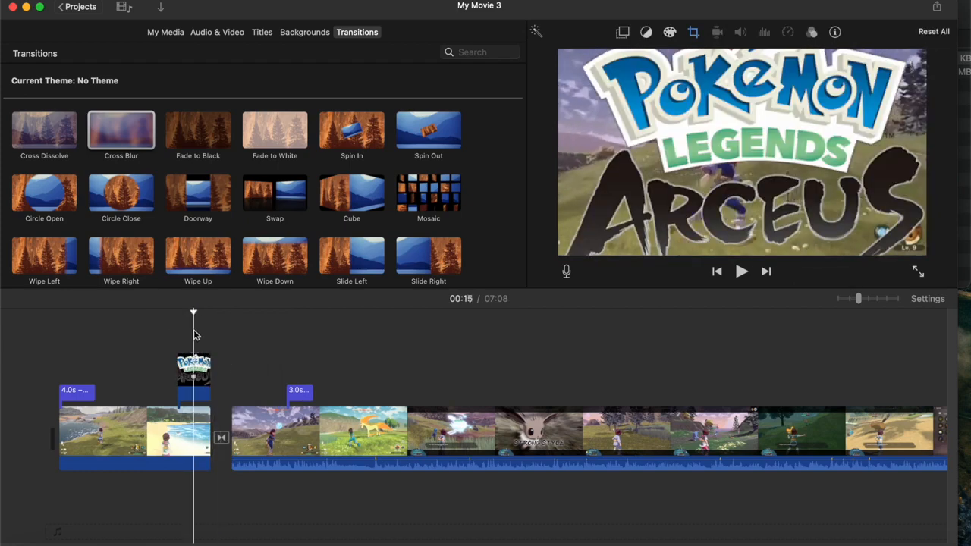
pyautogui.click(740, 270)
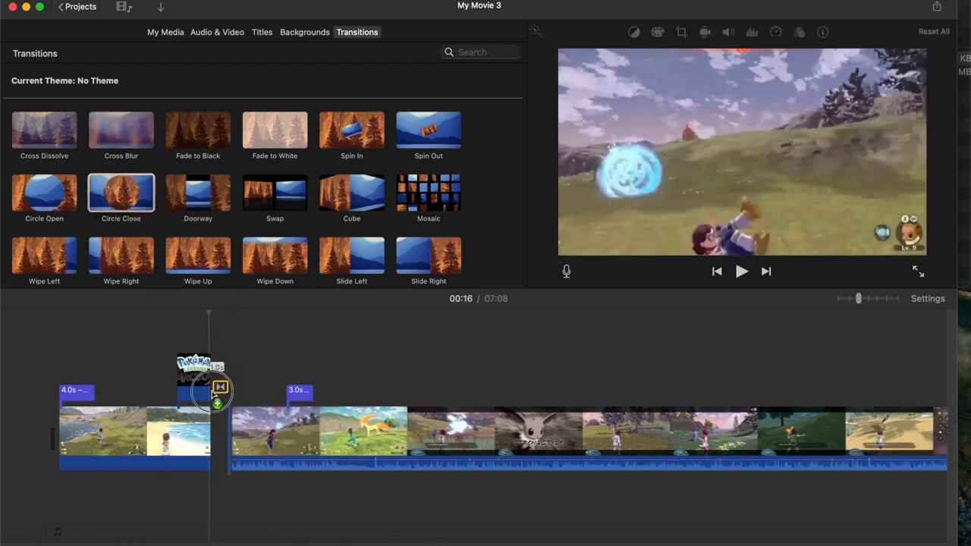
pyautogui.click(740, 270)
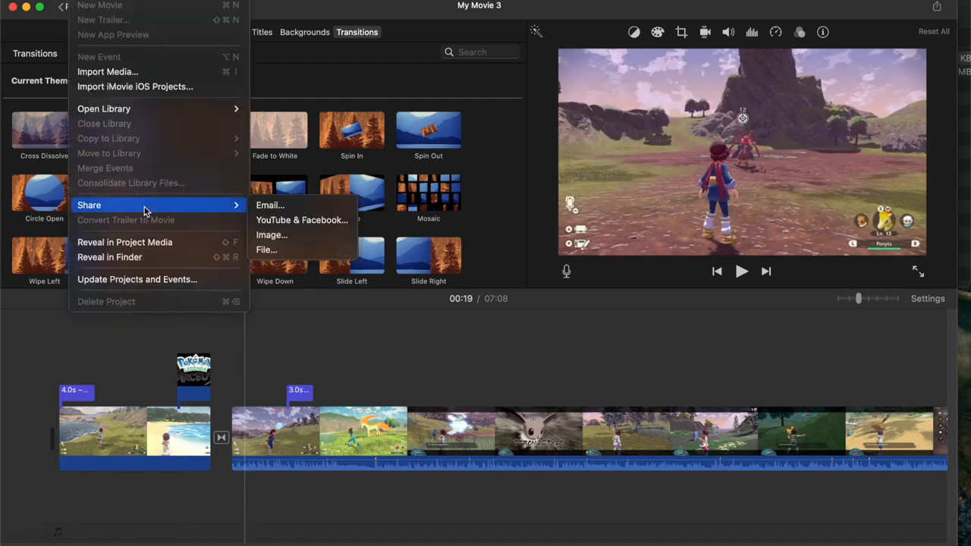
# Bring up the File export settings for My Movie 3 (720p, High quality) and select its title
pyautogui.press('Escape')
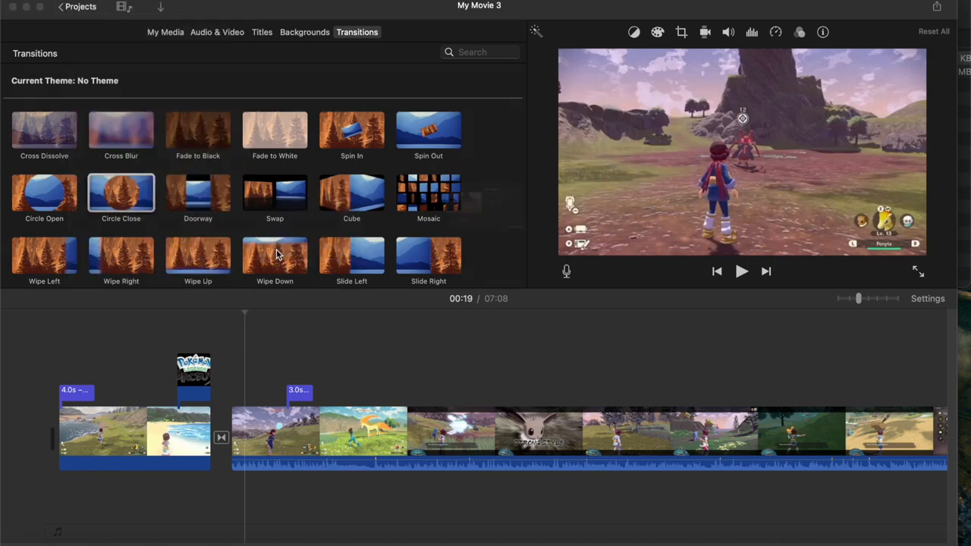
pyautogui.click(937, 8)
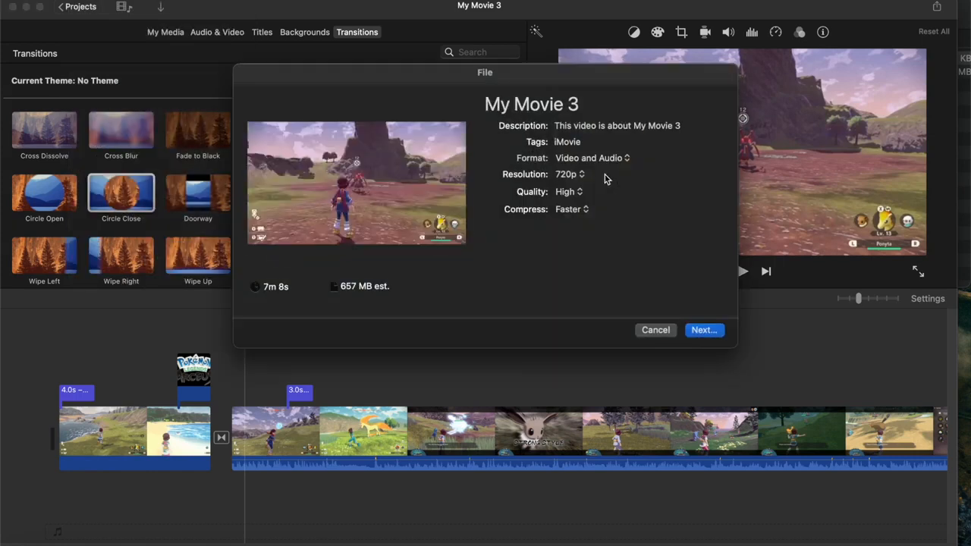
pyautogui.doubleClick(531, 104)
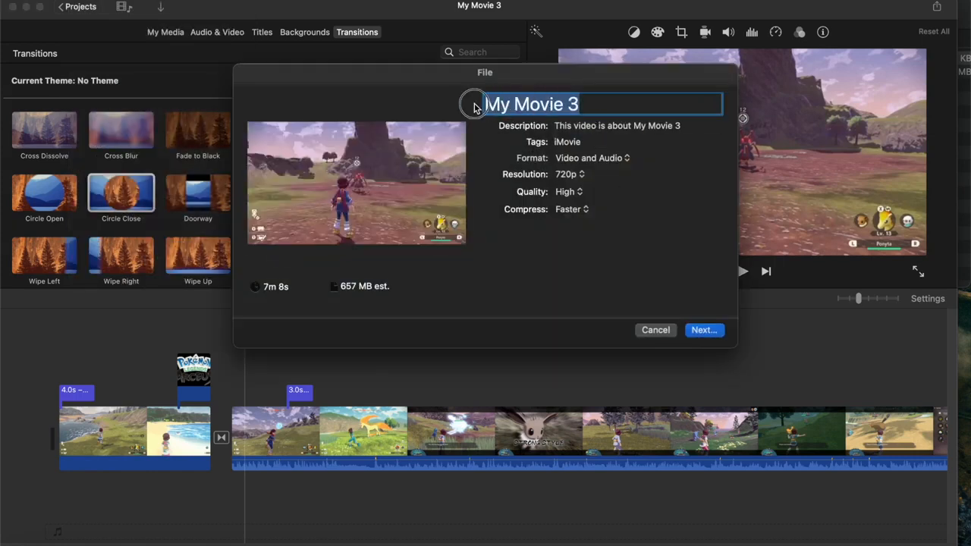
pyautogui.moveTo(703, 331)
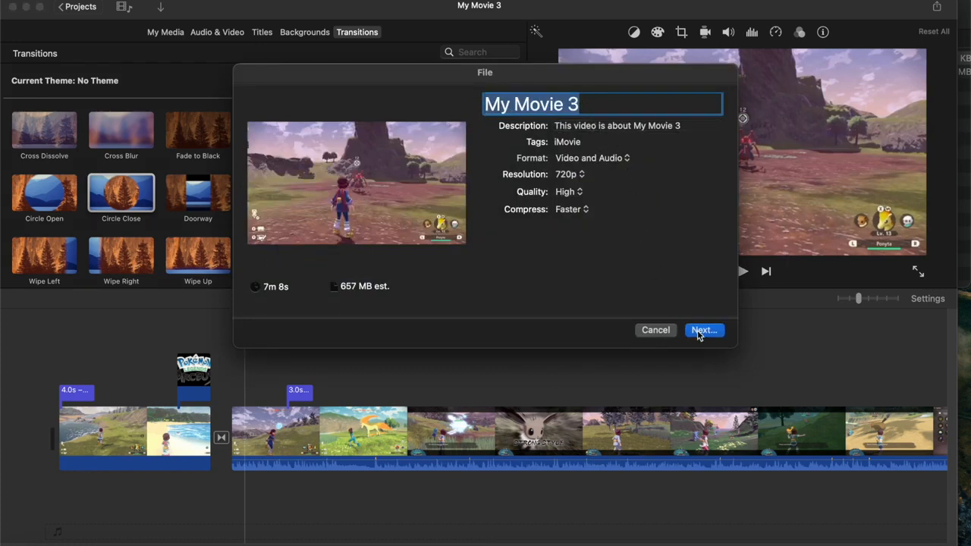
pyautogui.moveTo(650, 309)
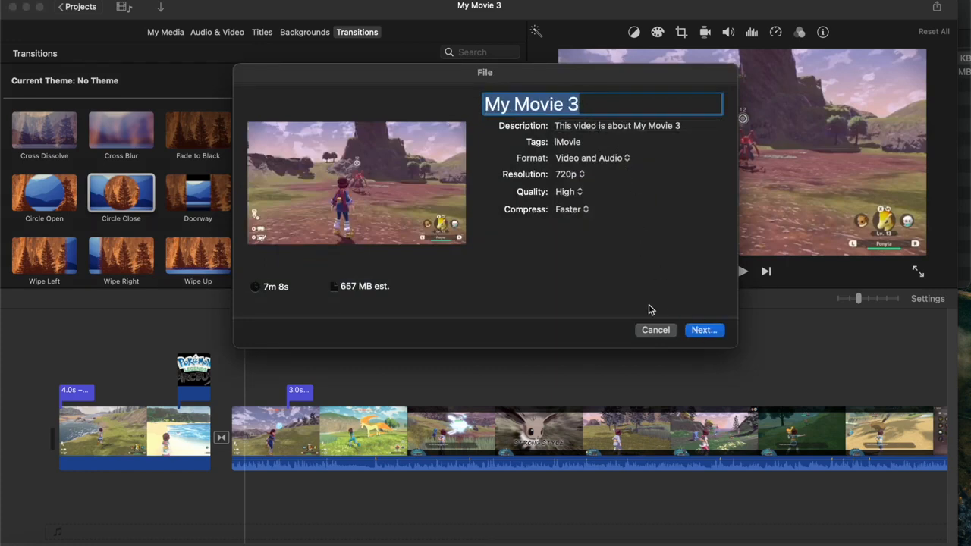